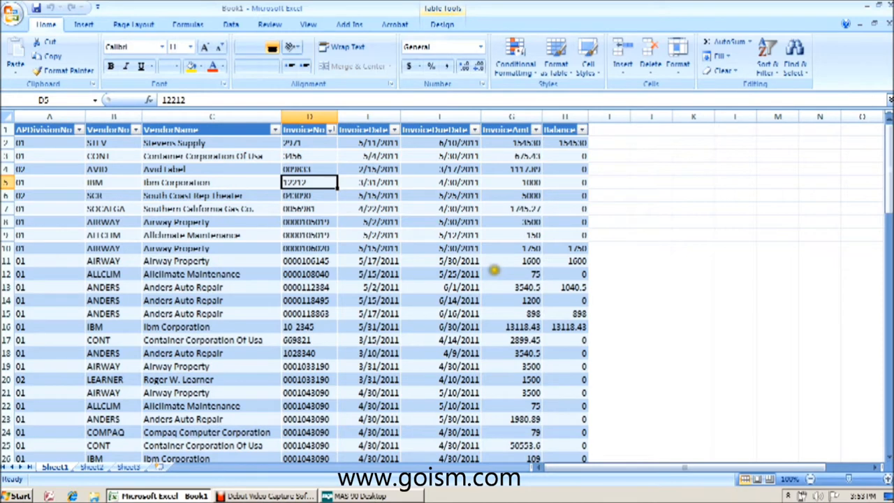
mouse_move(493, 270)
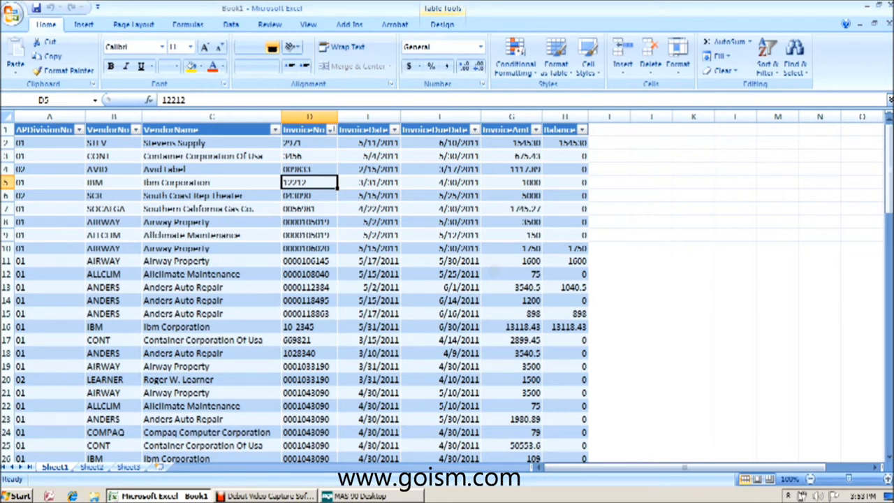
mouse_move(494, 271)
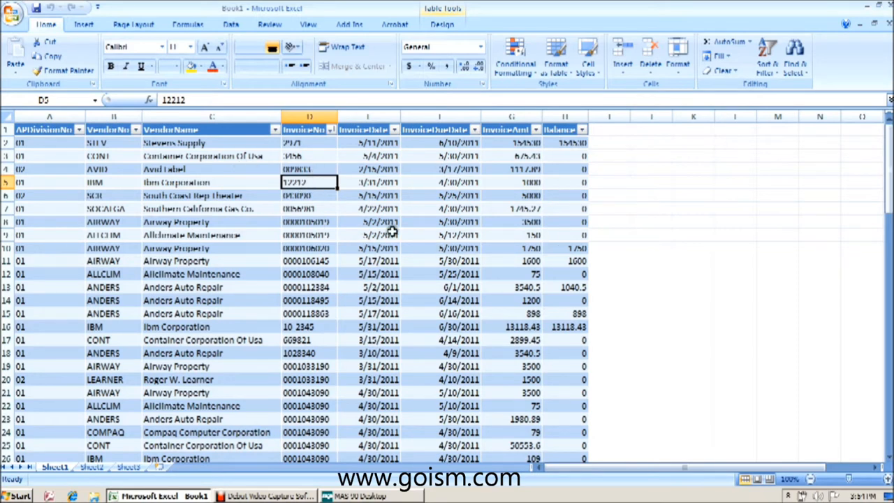
mouse_move(523, 221)
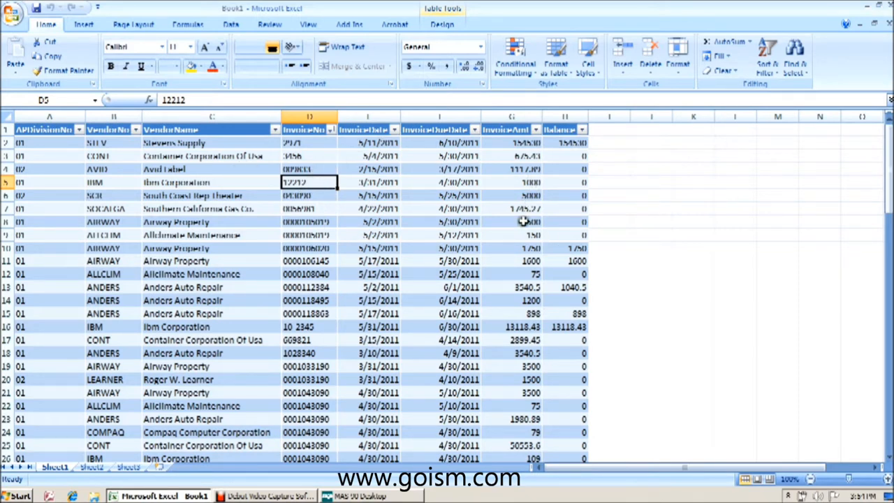
mouse_move(545, 211)
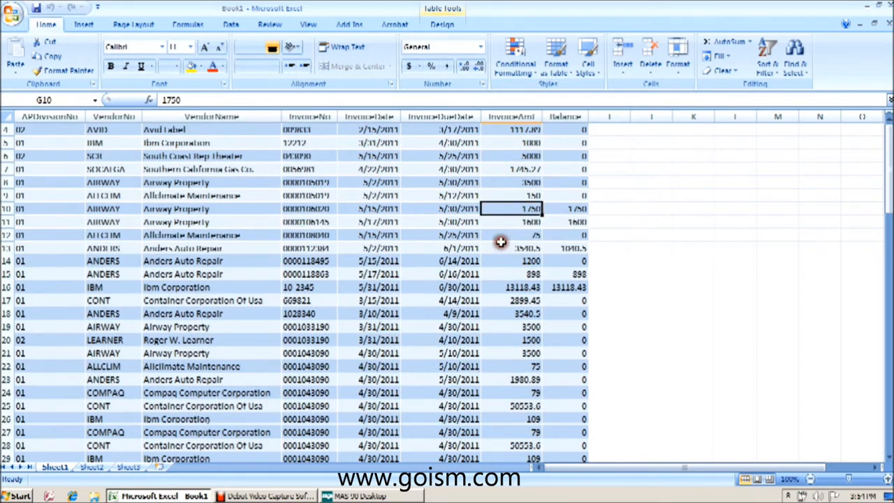
Filter the Balance column to exclude 0, showing 26 of 76 invoices.
scroll(down, 3)
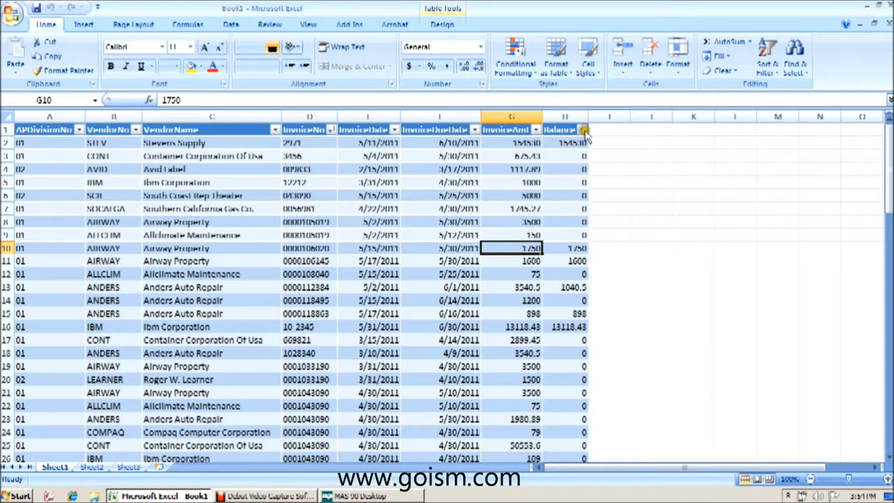
click(582, 130)
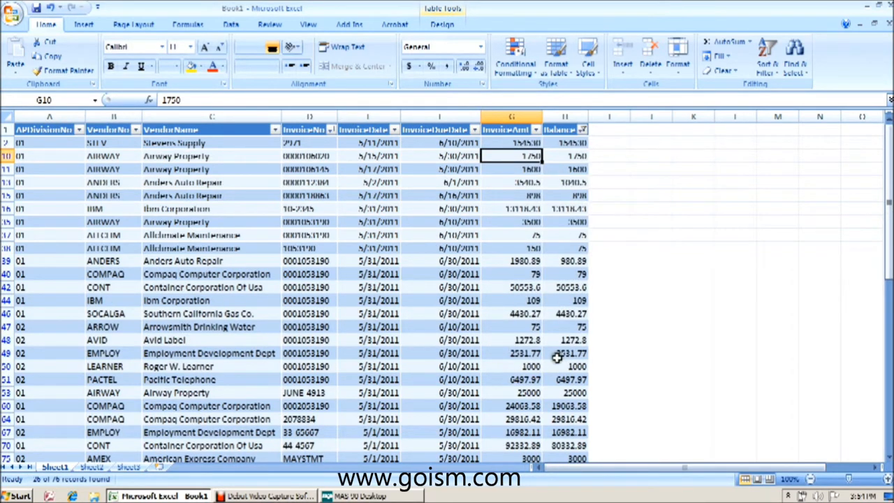
mouse_move(566, 289)
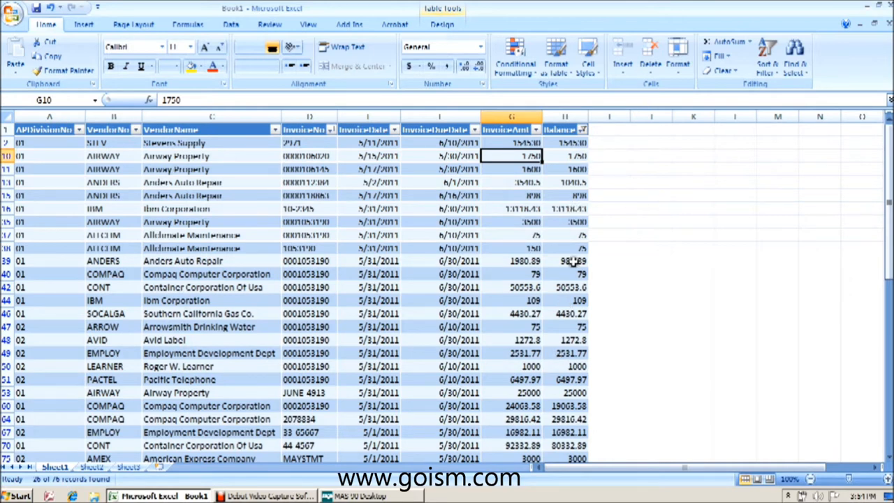
scroll(down, 3)
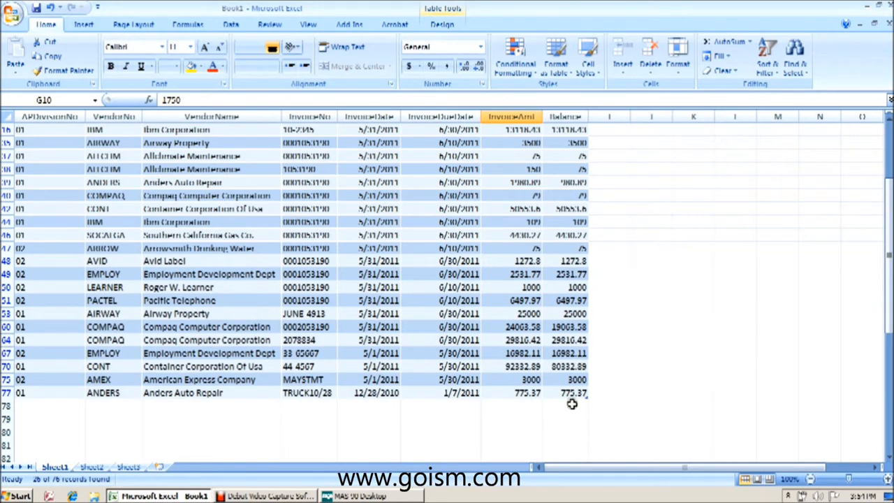
AutoSum a SUBTOTAL in H78 totalling the visible balances to 419,087.60.
click(566, 405)
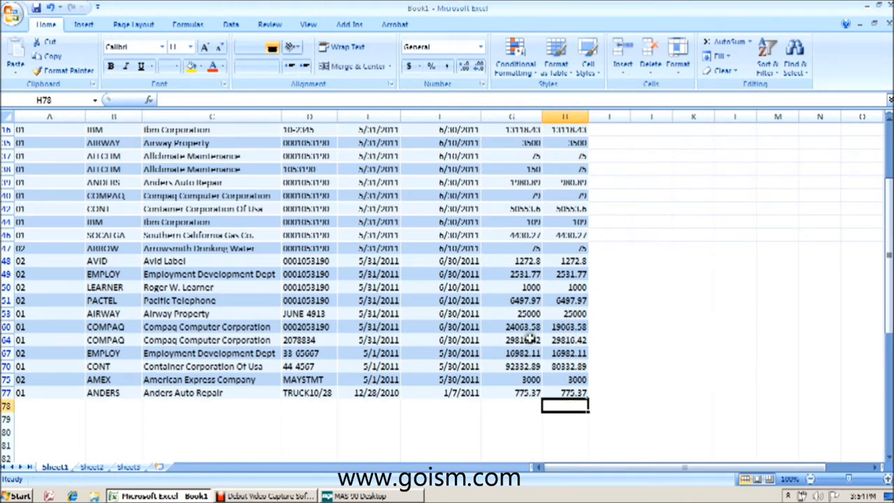
mouse_move(715, 84)
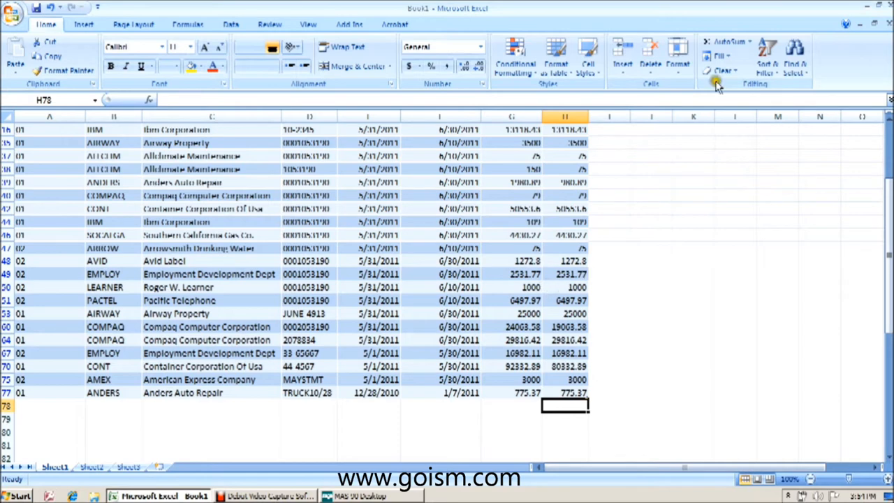
click(729, 42)
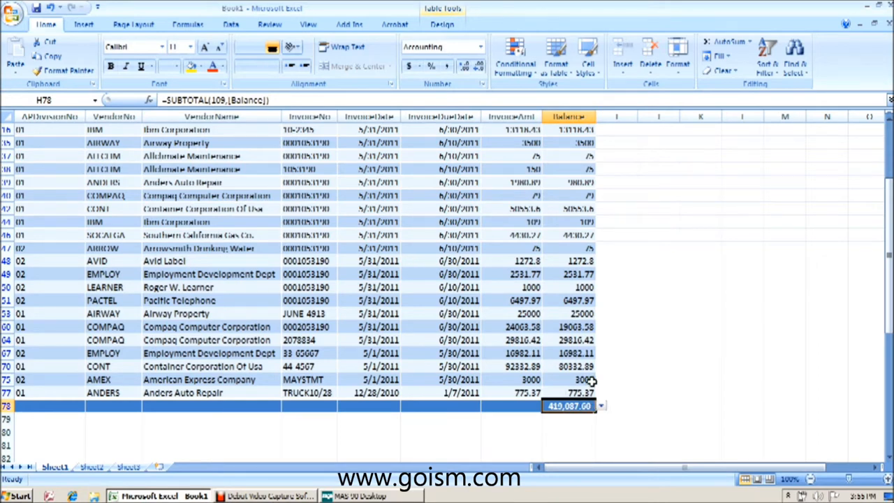
mouse_move(583, 379)
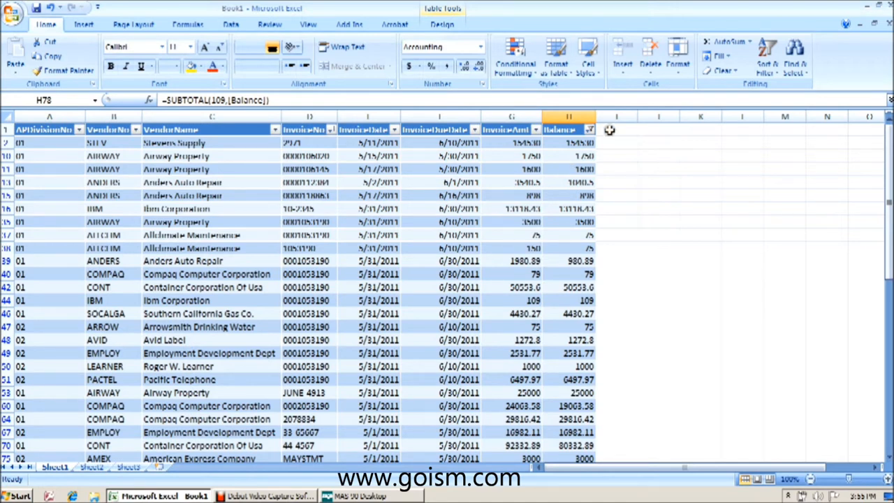
Enter the header 'Number of Days Outstanding' in I1, then select I2.
click(616, 130)
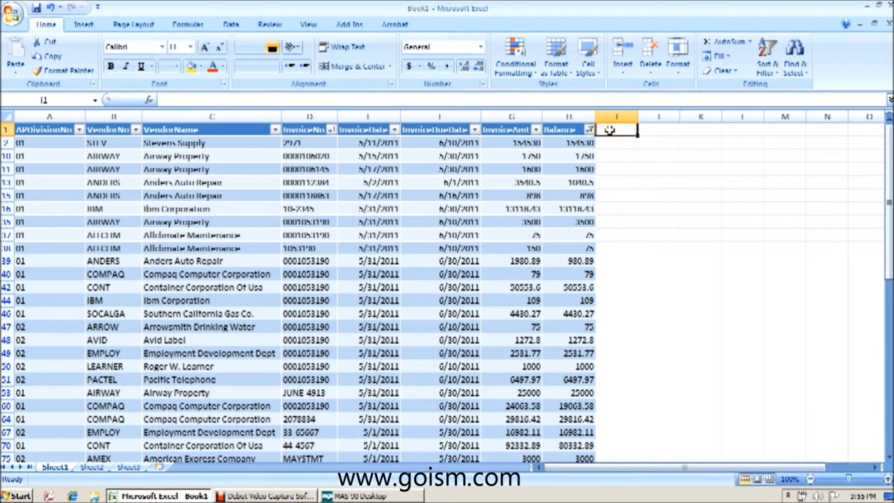
text(Number of Days Outstanding)
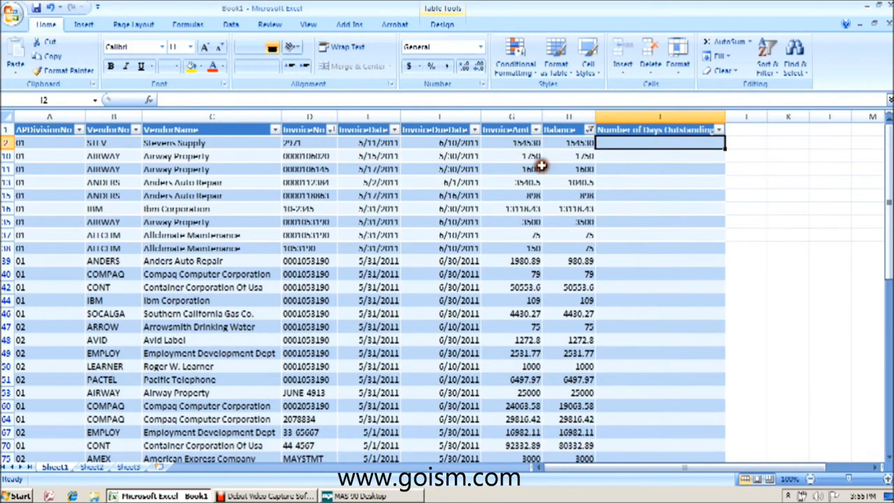
mouse_move(419, 213)
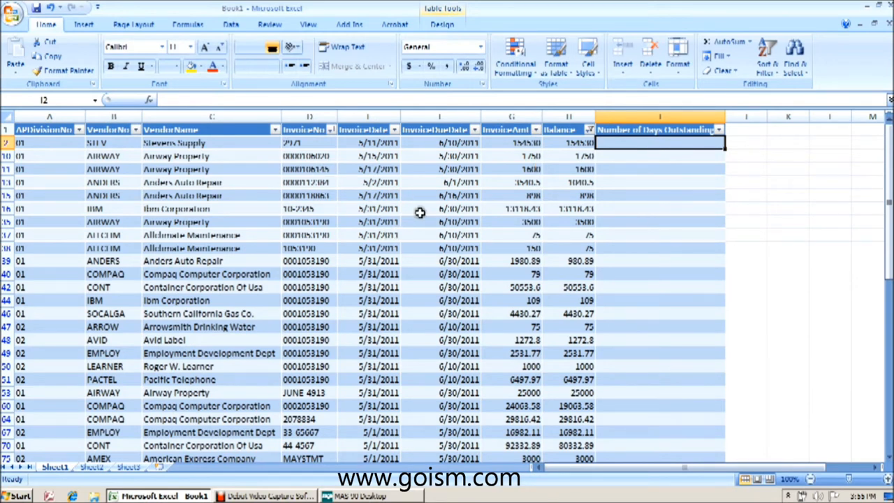
mouse_move(663, 140)
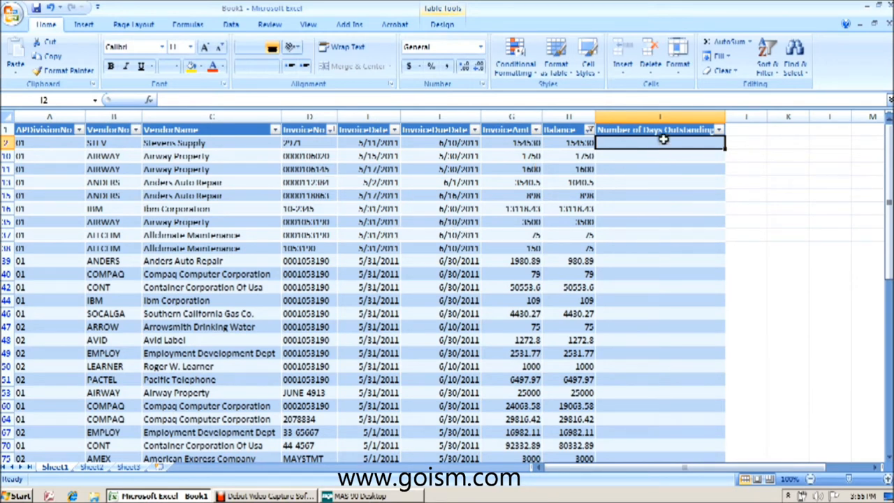
mouse_move(642, 178)
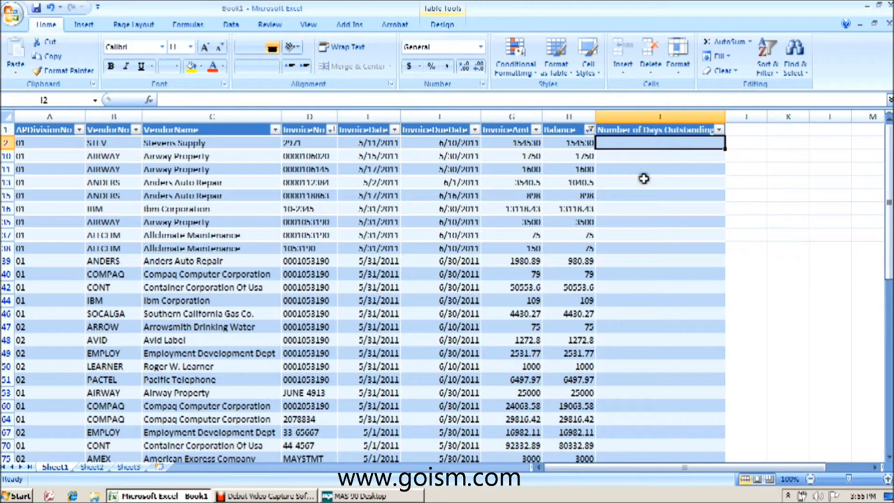
mouse_move(641, 243)
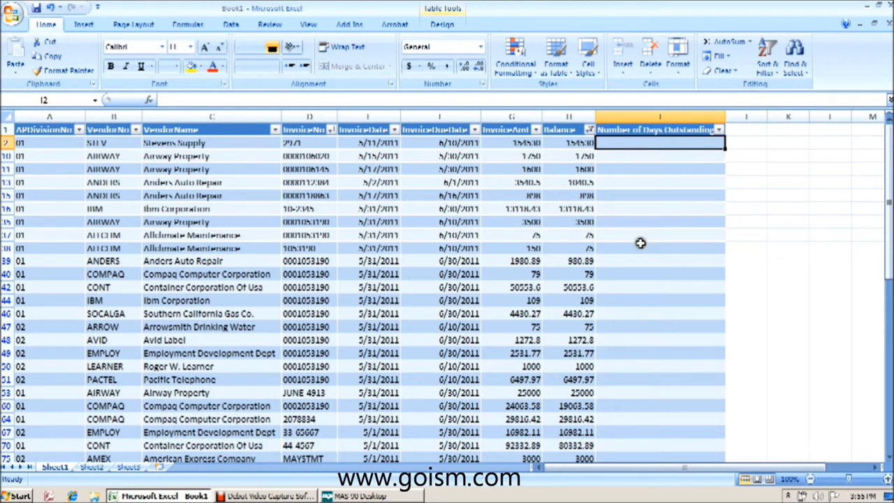
mouse_move(454, 259)
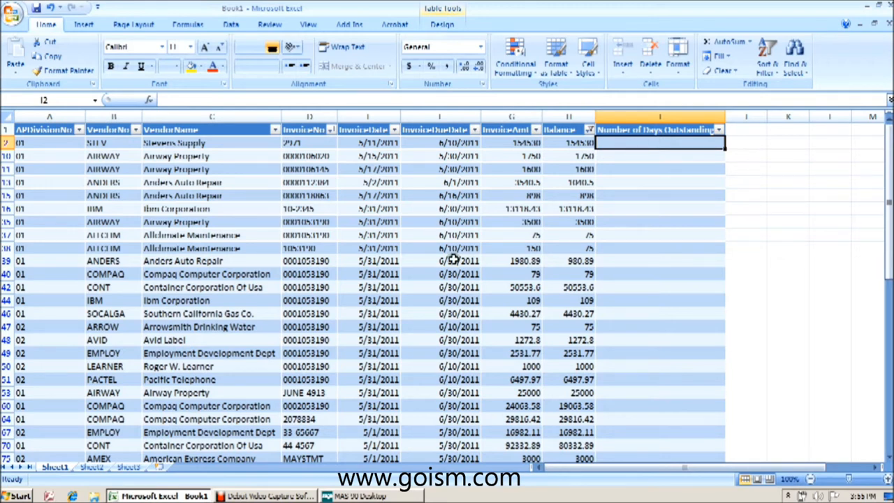
click(210, 248)
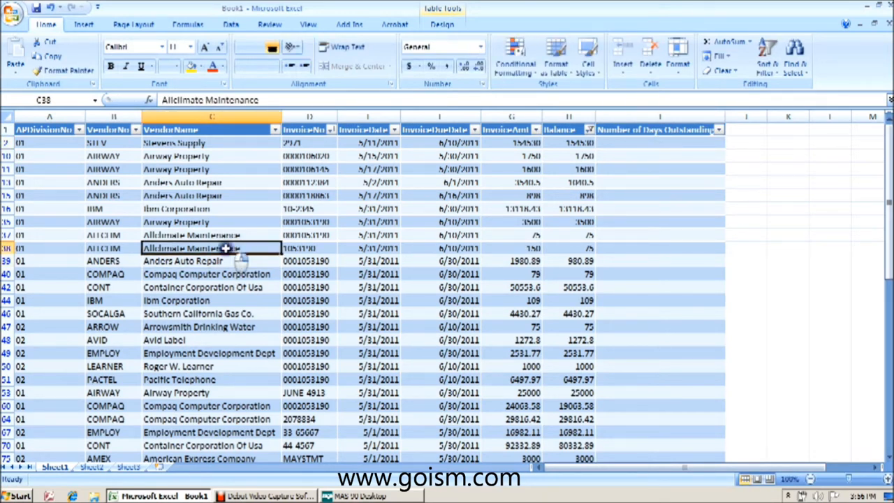
right_click(210, 248)
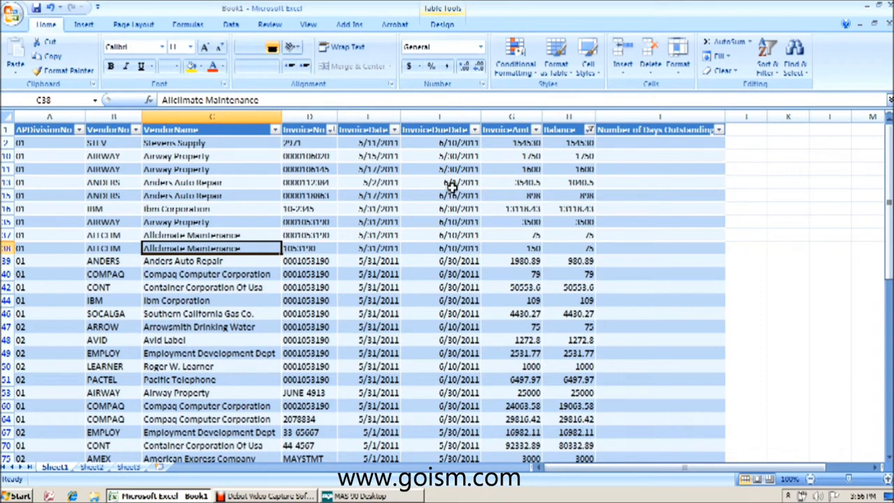
mouse_move(635, 214)
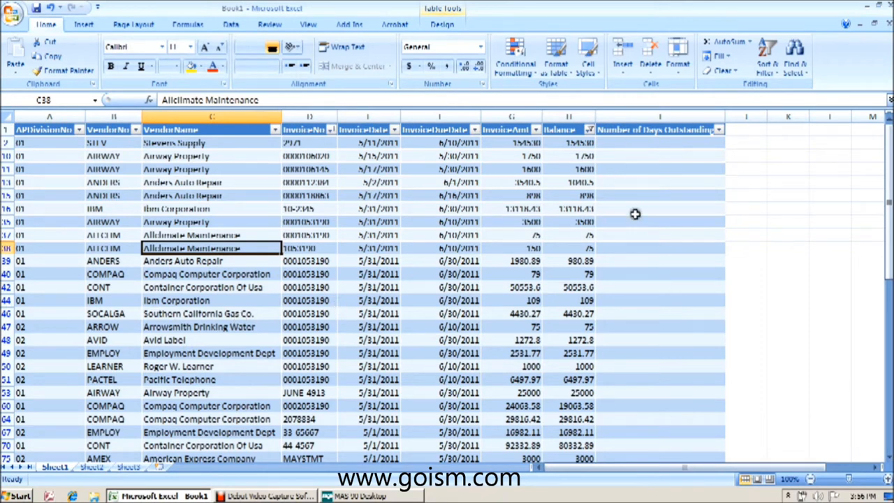
mouse_move(629, 286)
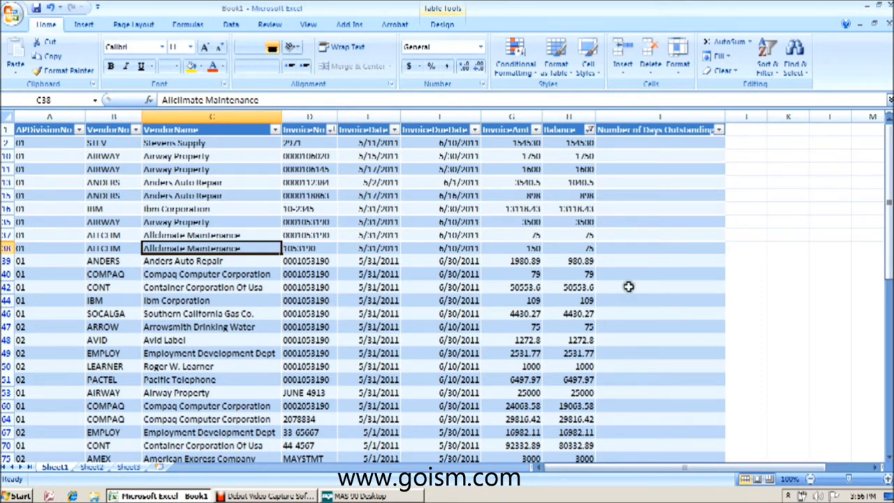
mouse_move(643, 327)
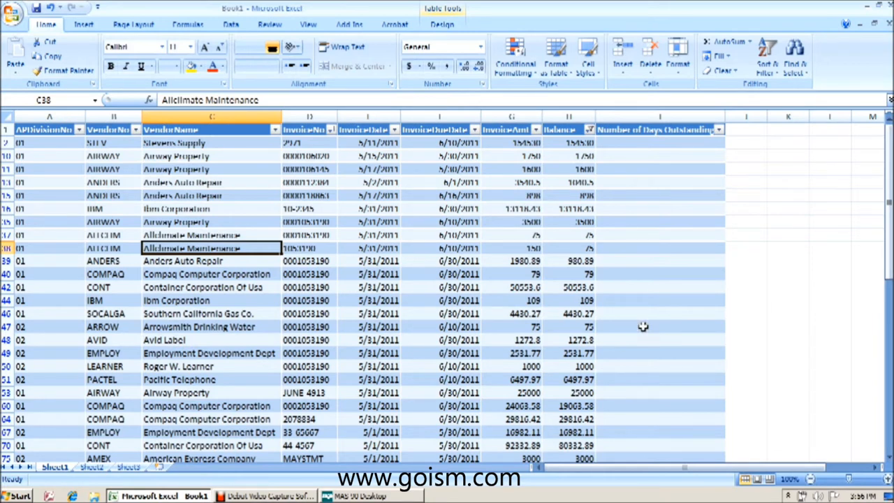
mouse_move(669, 157)
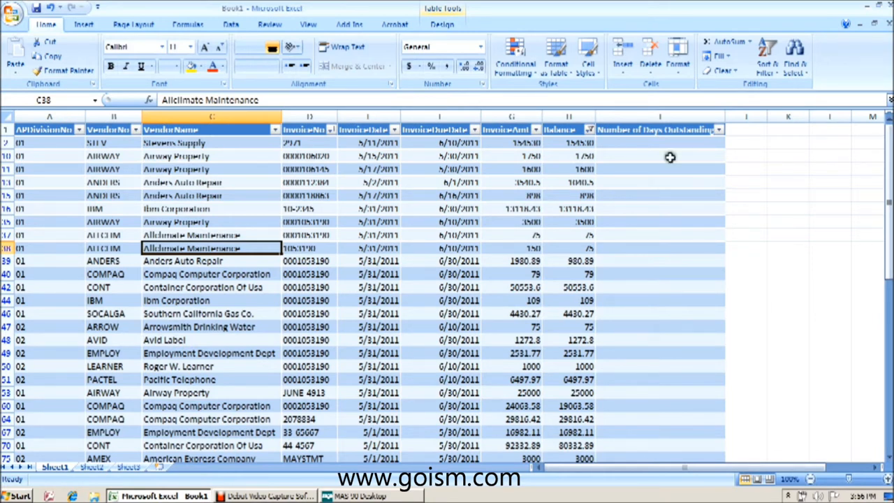
click(659, 142)
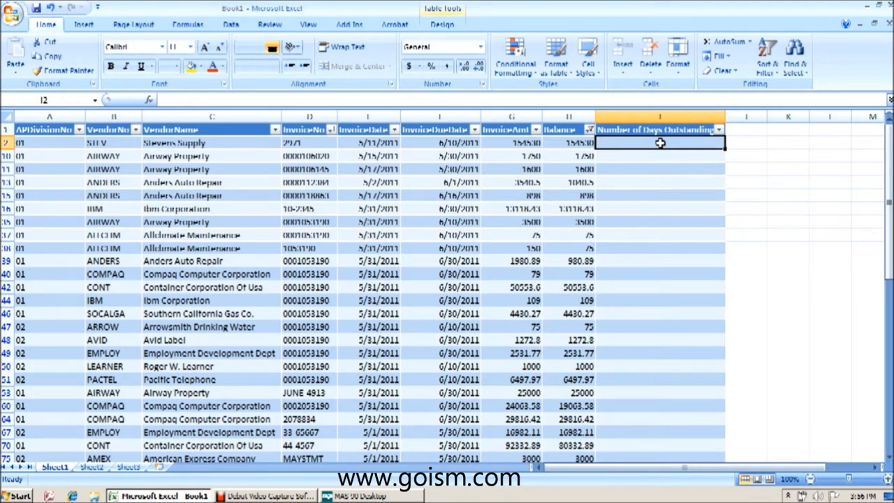
text(=today)
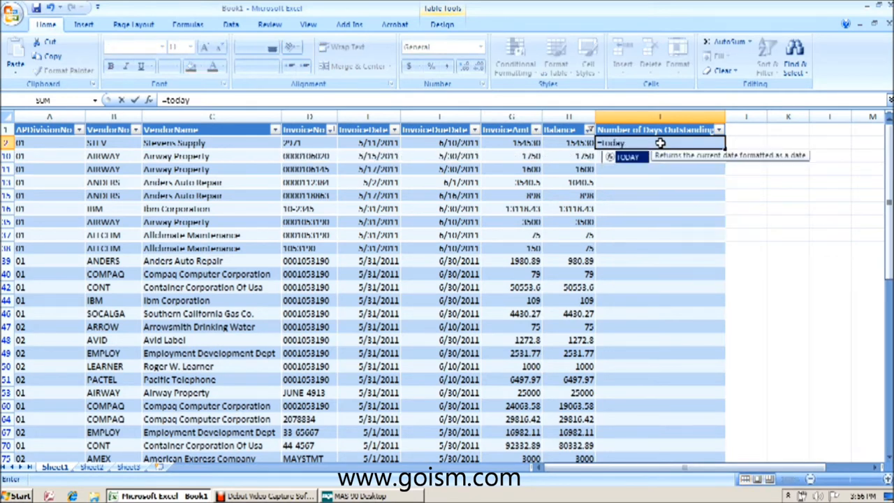
text(()-)
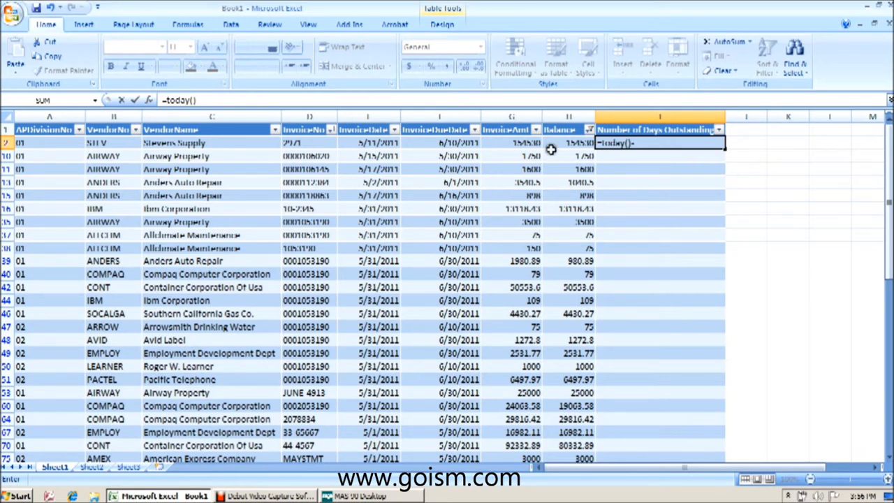
click(368, 142)
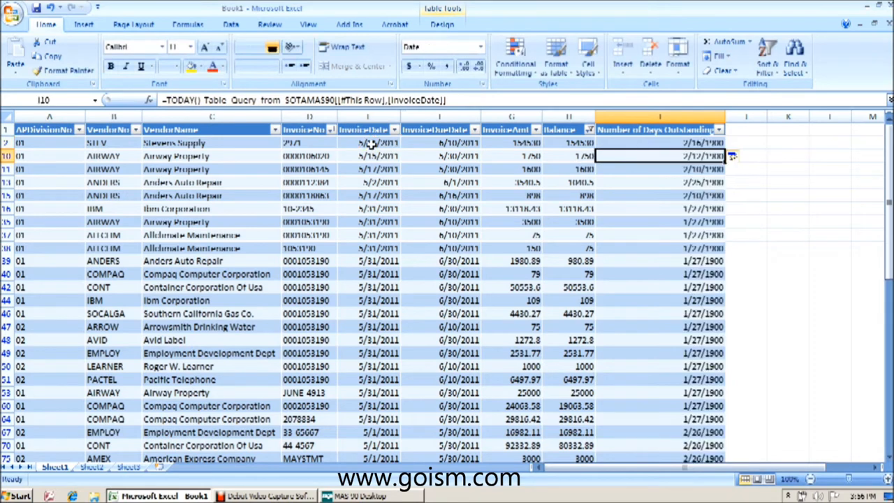
mouse_move(653, 147)
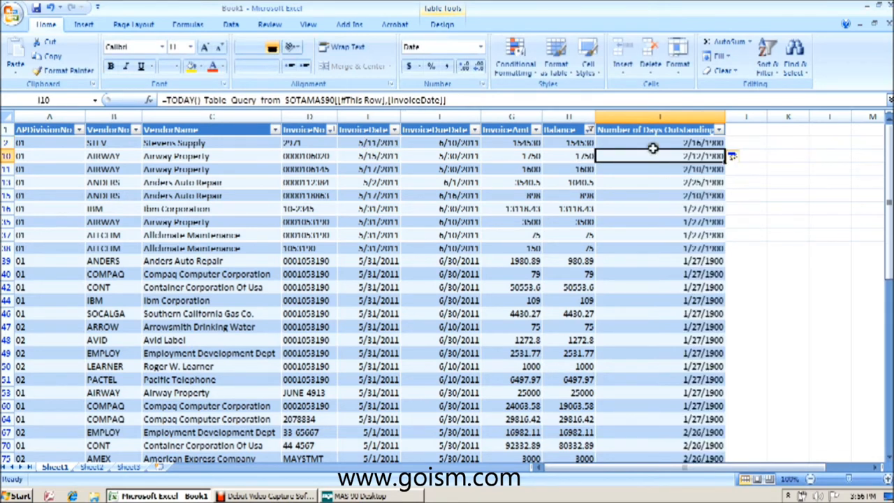
mouse_move(657, 455)
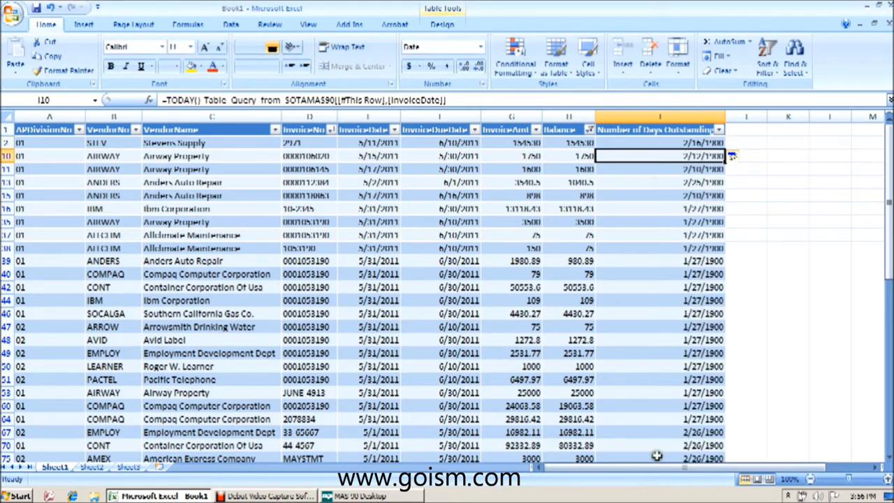
mouse_move(667, 145)
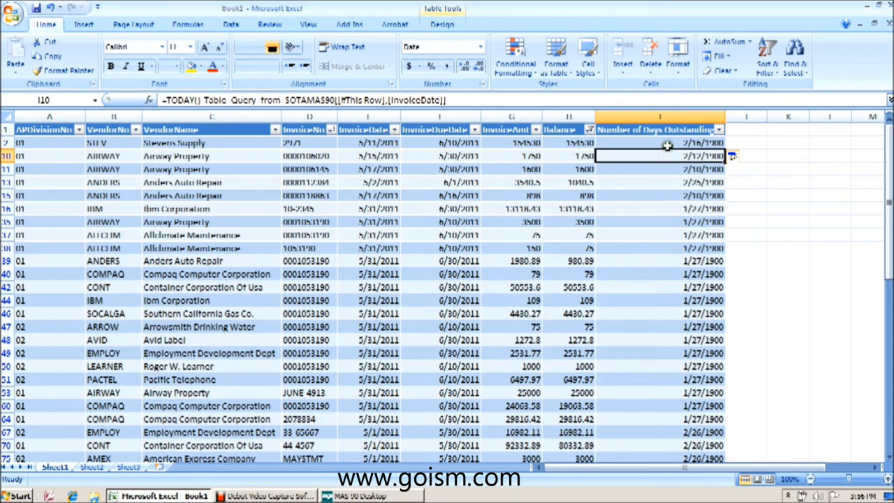
Format column I as Accounting with no decimals, showing days like 47, 43, 27.
click(659, 142)
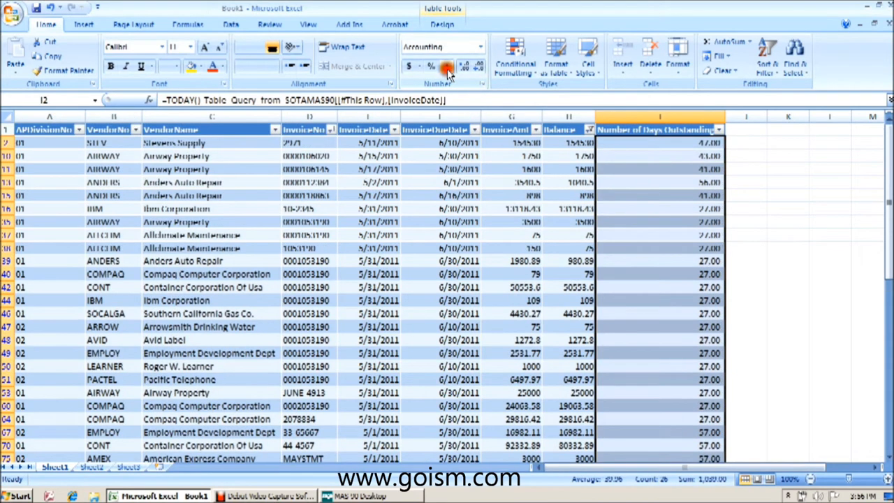
click(480, 67)
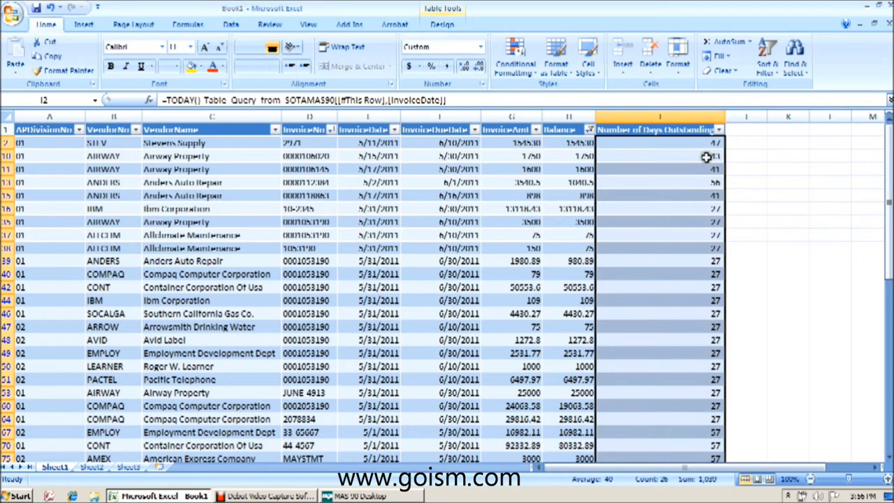
mouse_move(681, 148)
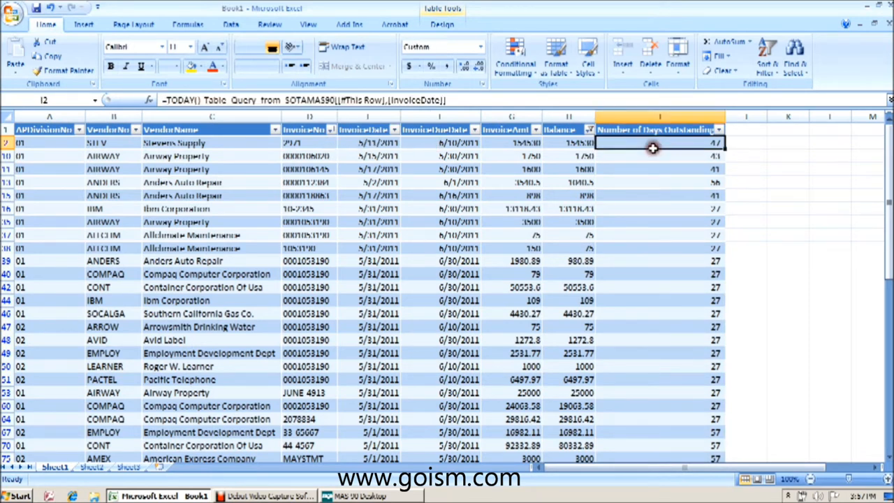
mouse_move(653, 165)
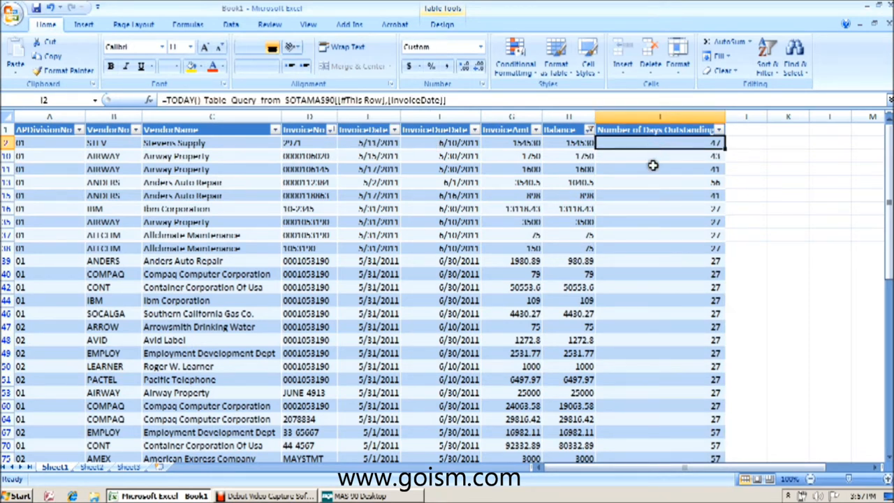
click(660, 156)
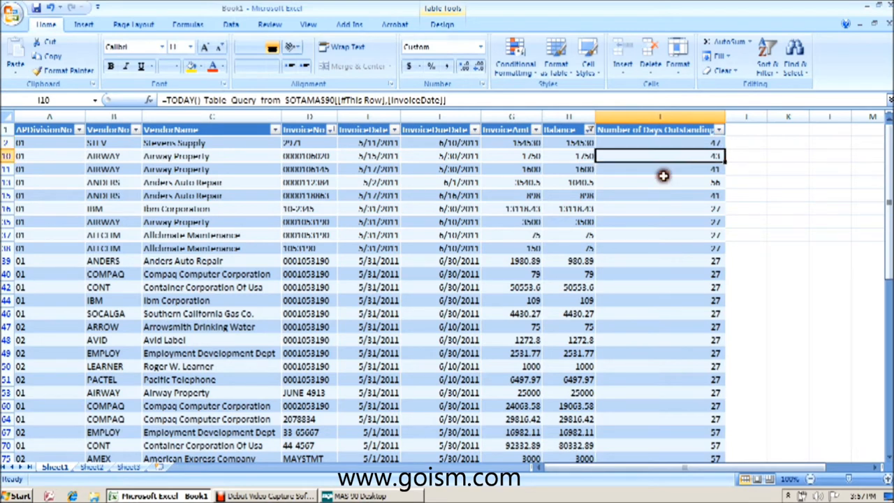
click(658, 195)
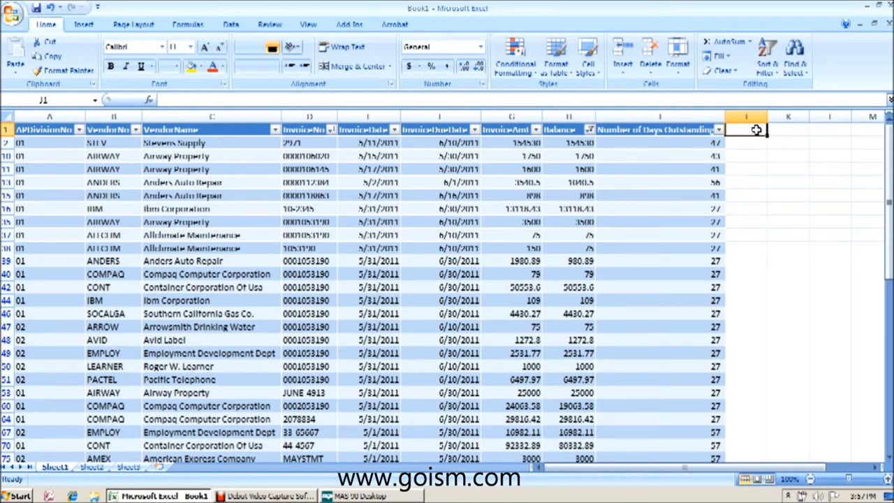
Type 'Aging Category' in J1 to extend the table with a new column.
text(Aging)
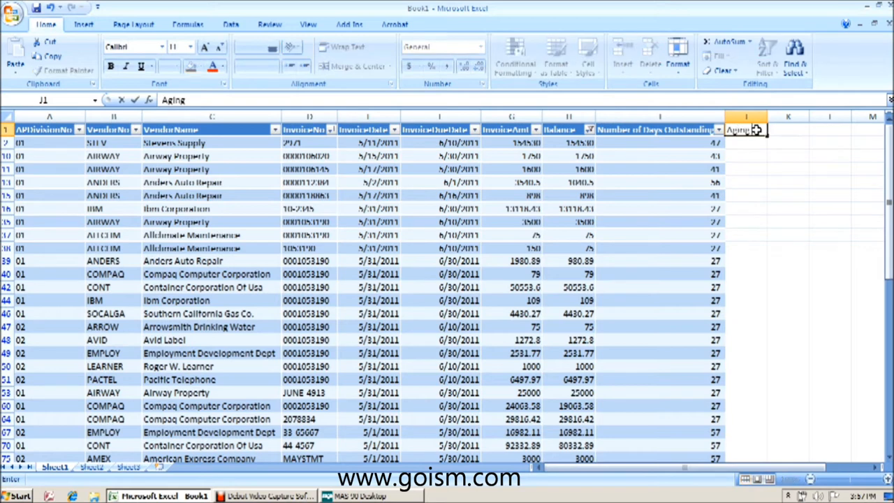
text(Category)
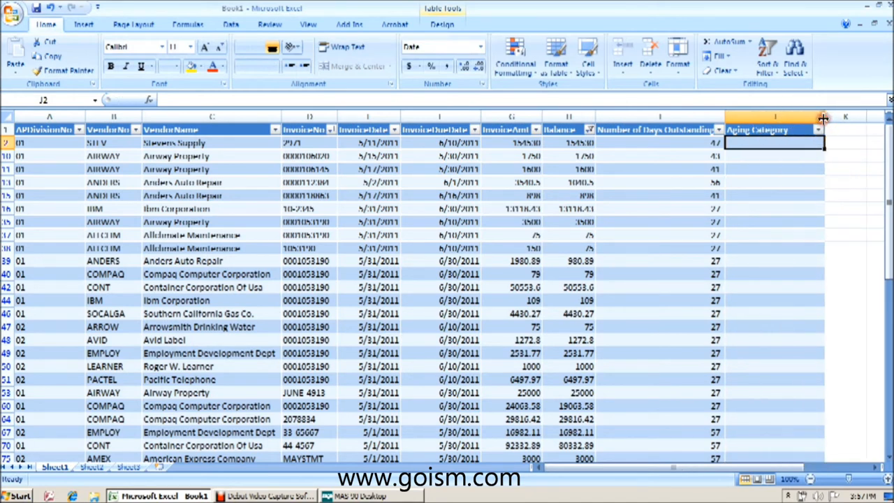
mouse_move(824, 418)
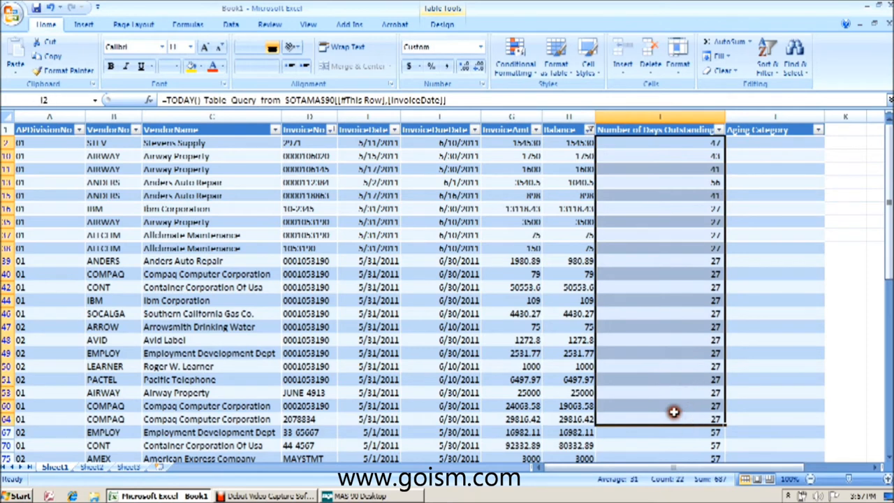
mouse_move(691, 386)
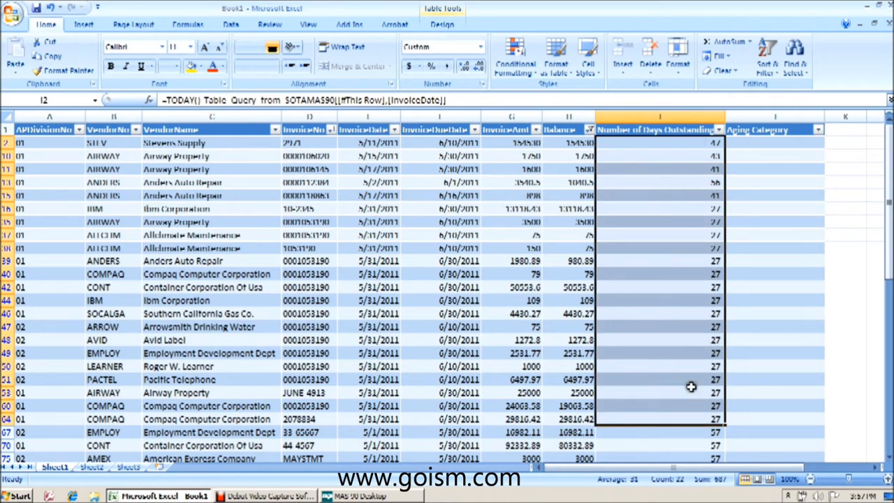
mouse_move(772, 158)
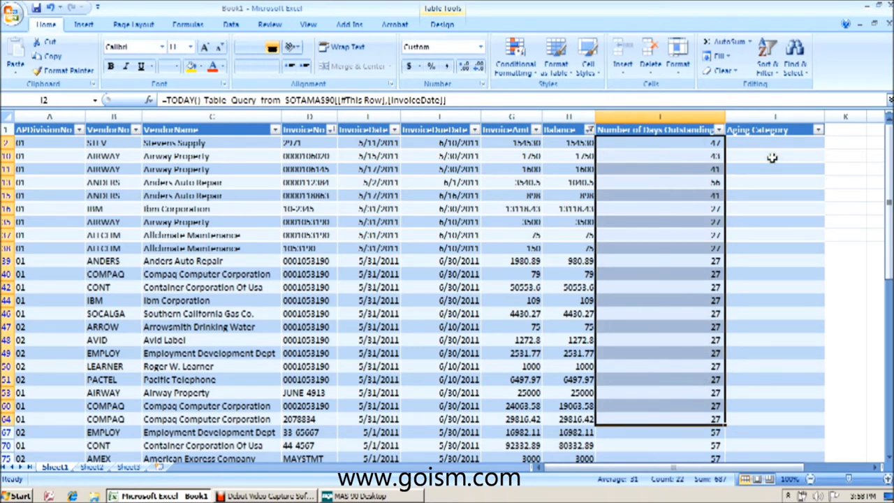
mouse_move(766, 240)
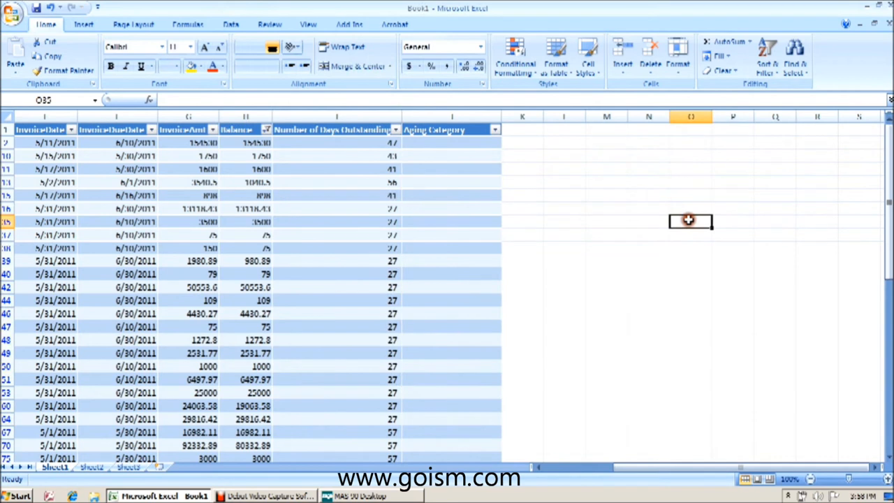
mouse_move(775, 236)
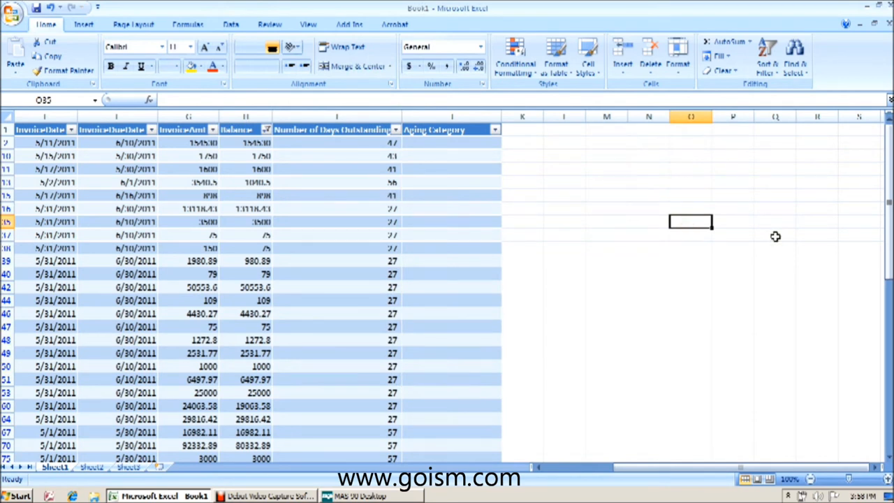
Enter headers 'Aging Days' and 'Aging Category' in O35:P35, with thresholds 0, 30, 60, 90, 120 below.
text(A)
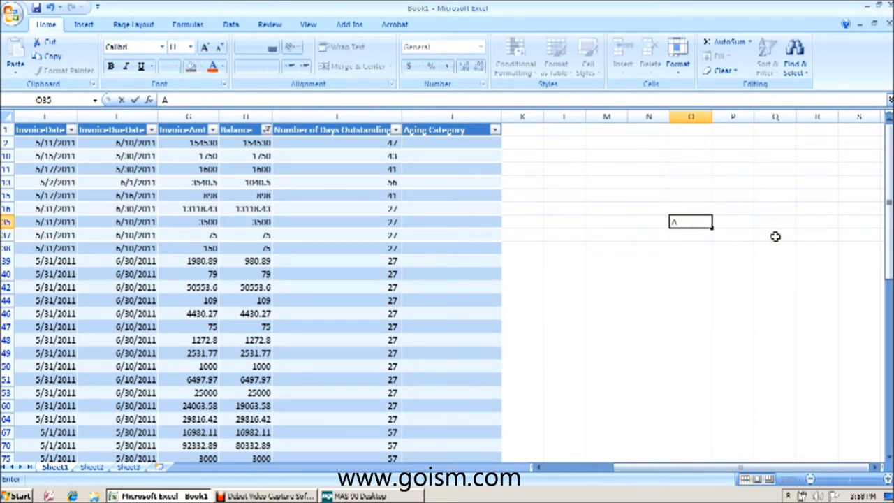
text(Aging Days)
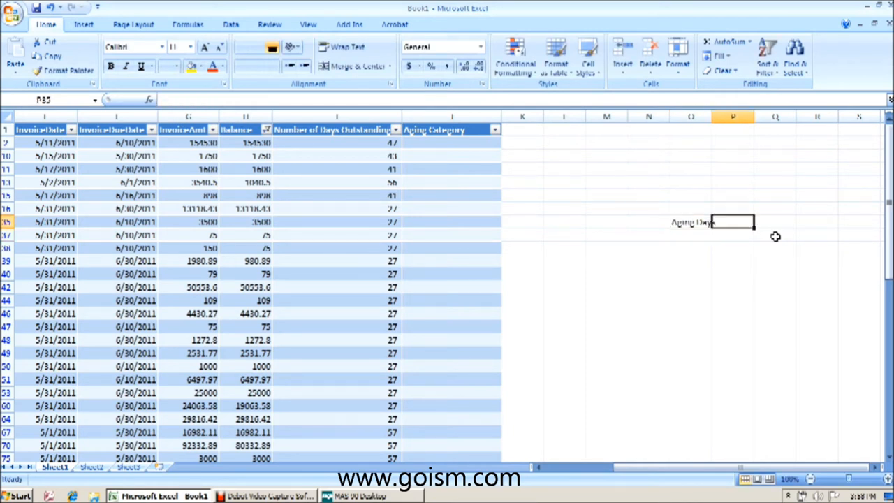
text(Aging Cate)
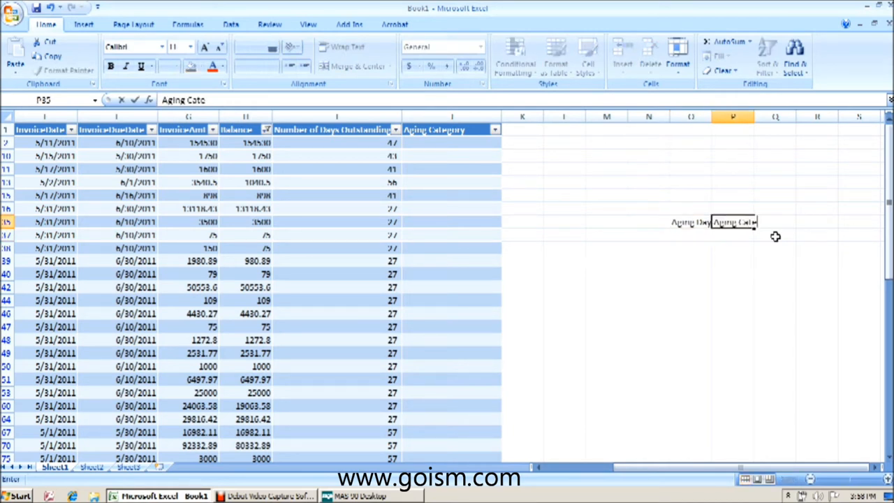
key(Return)
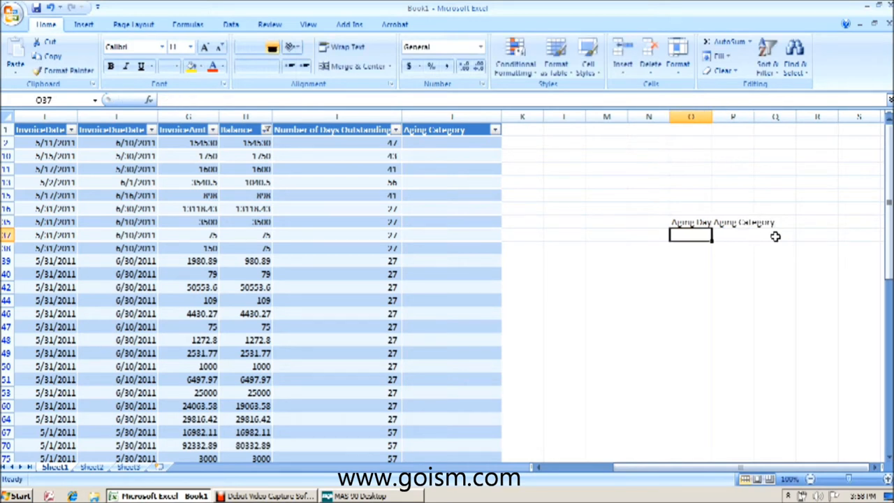
text(0)
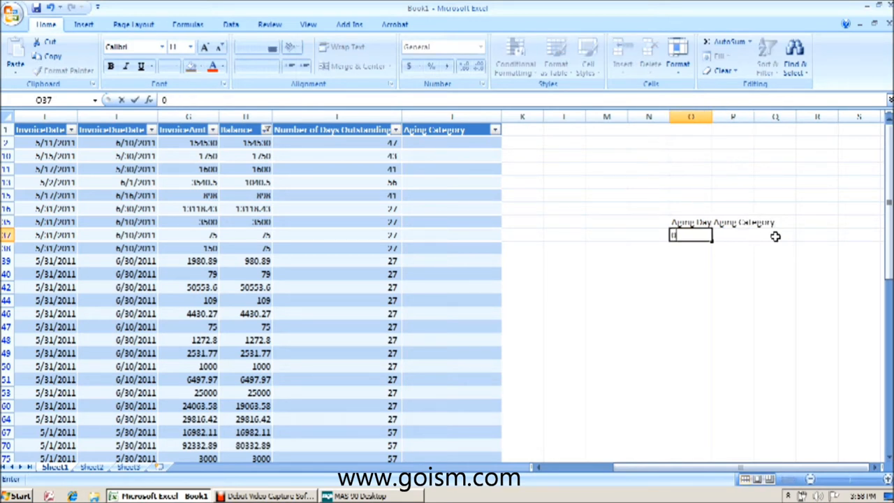
key(Return)
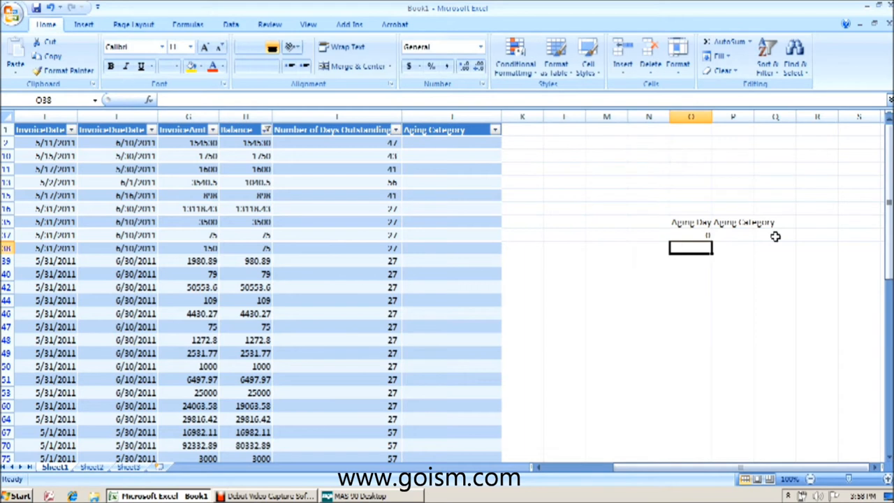
text(60)
click(690, 273)
text(90)
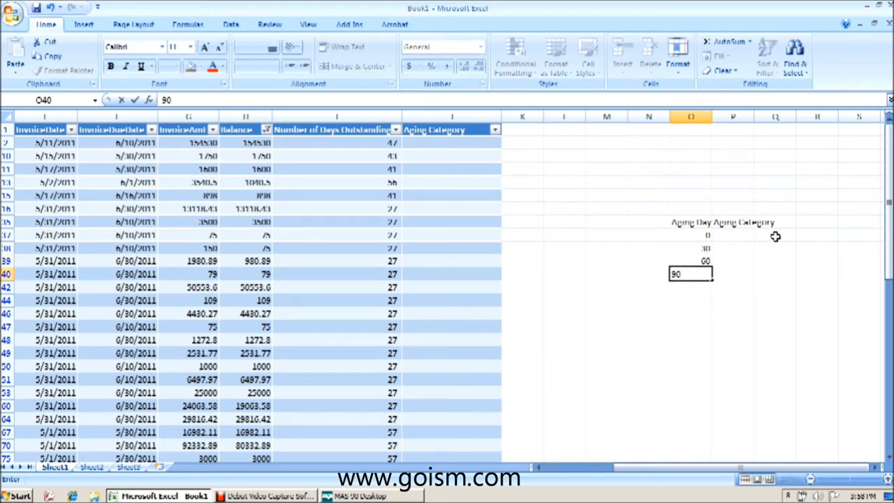
key(Return)
text(120)
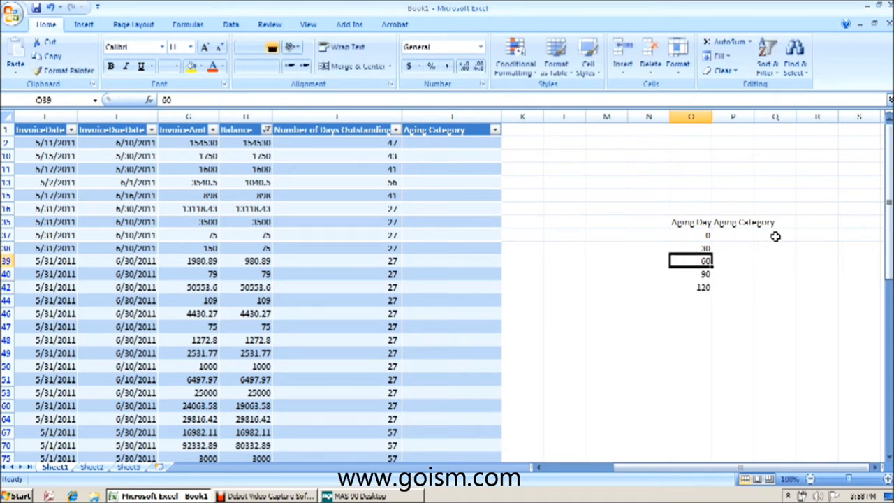
click(733, 235)
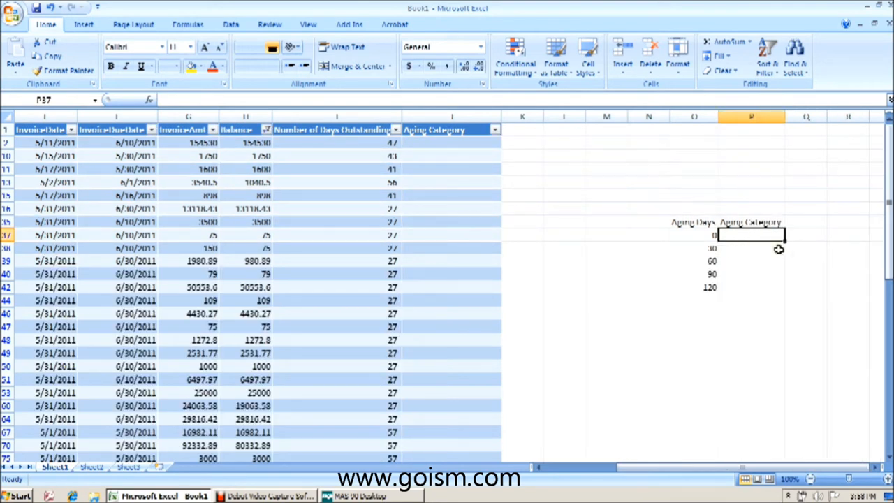
Fill categories Current, Over 30, Over 60, Over 90 and Over 120 Days beside the thresholds.
text(Current)
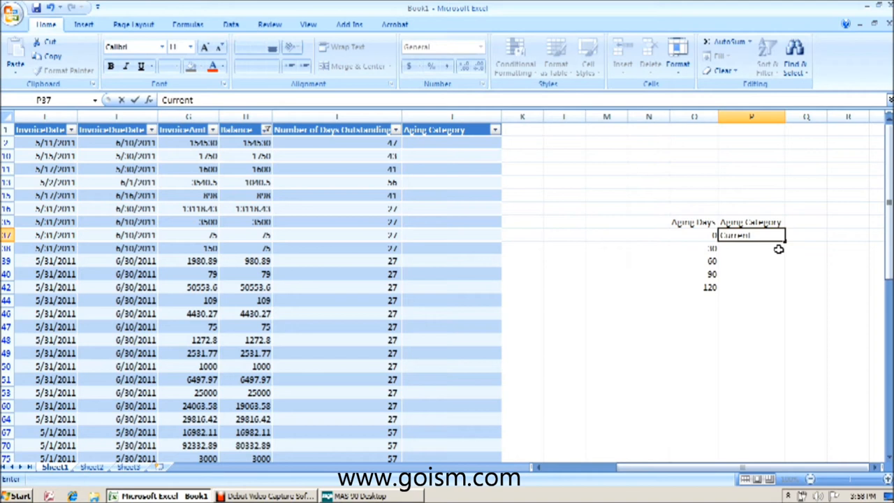
click(693, 248)
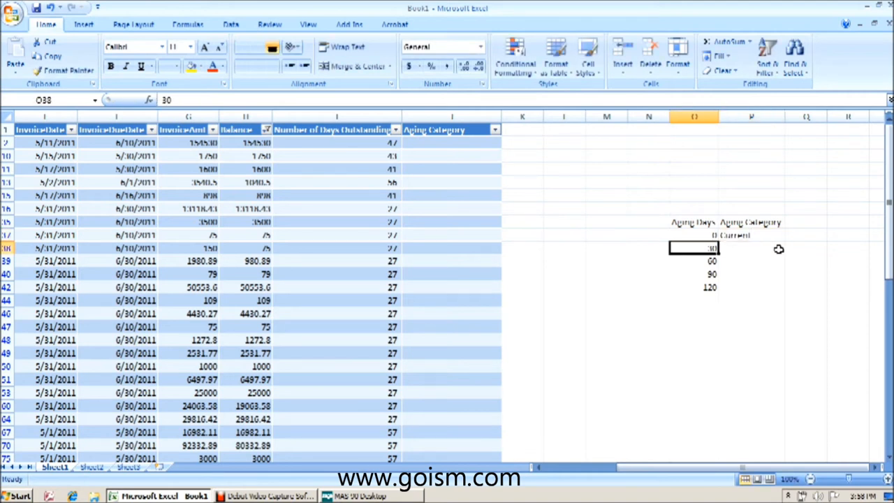
click(751, 248)
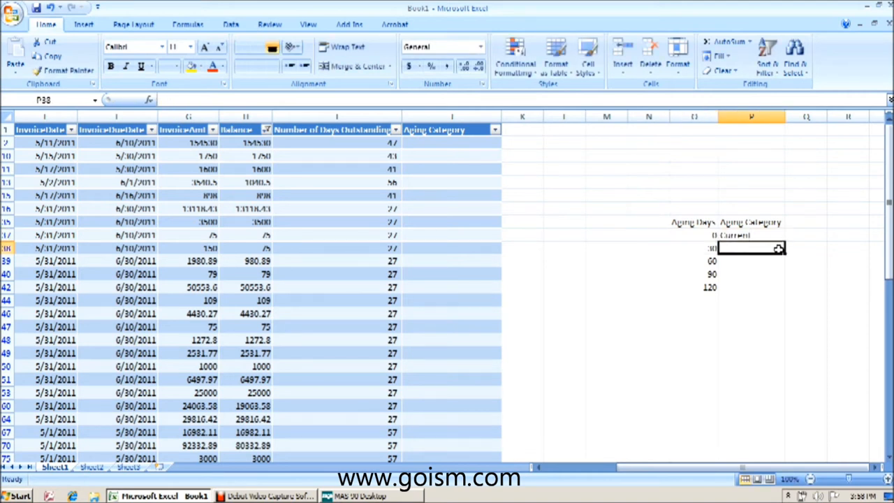
text(Over 30 Days)
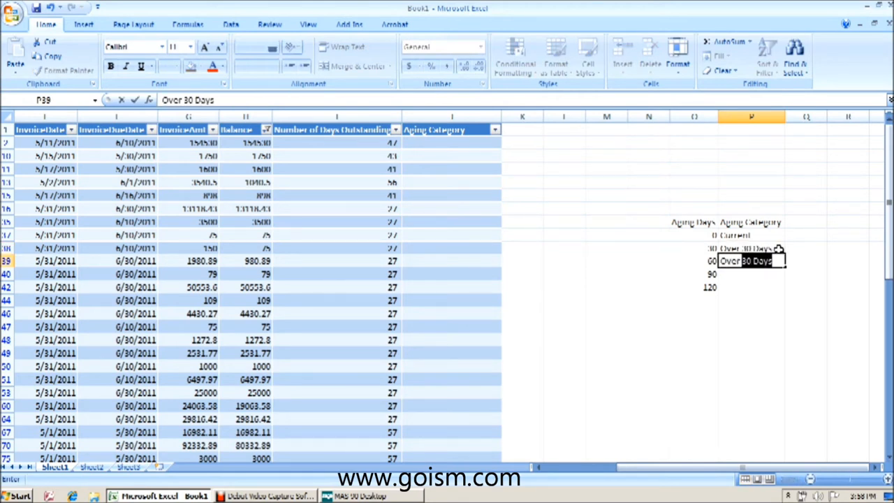
key(Return)
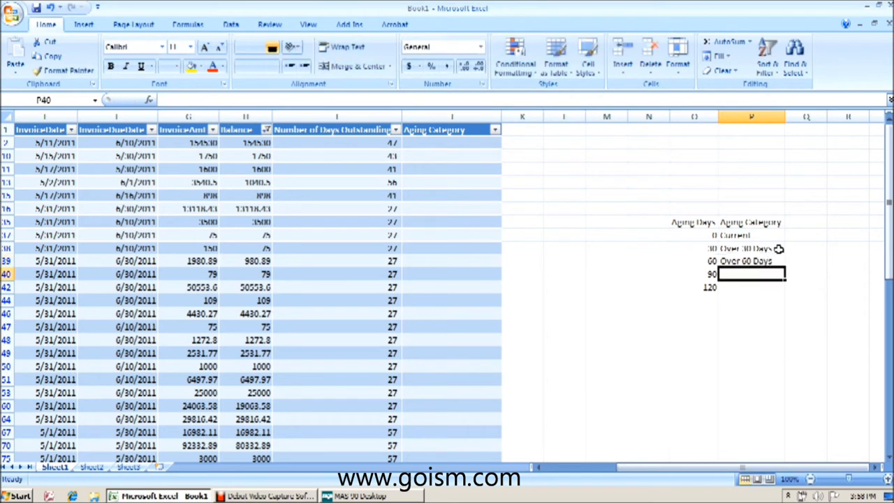
text(Over 90 Days)
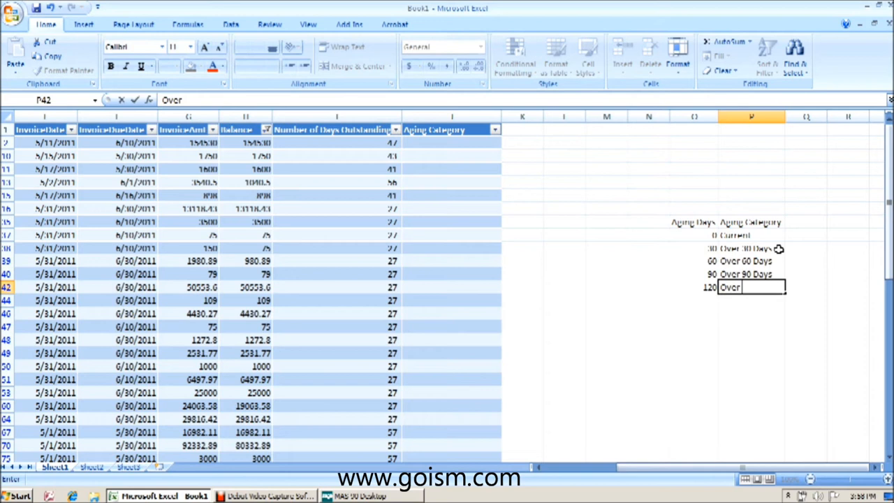
text(120 Days)
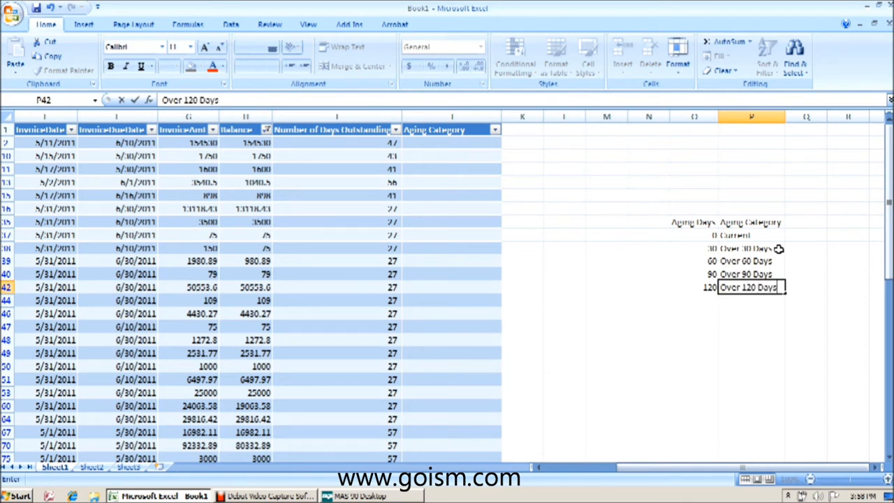
key(Return)
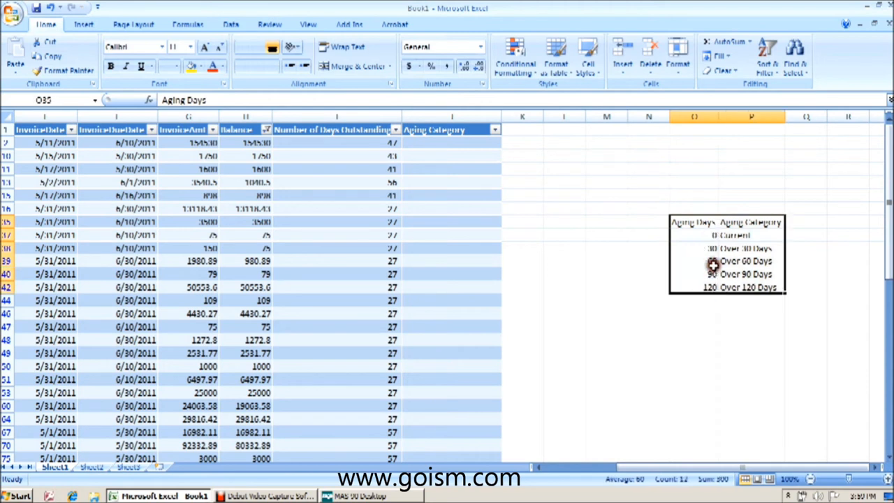
mouse_move(347, 145)
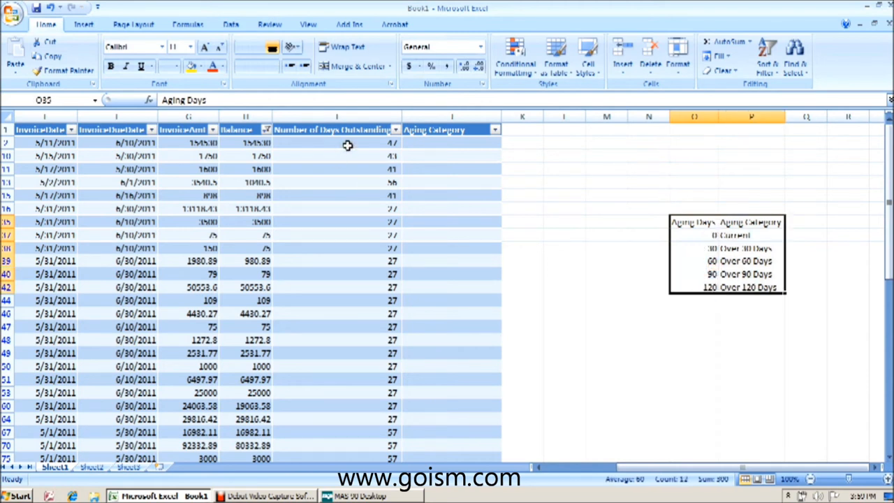
mouse_move(446, 145)
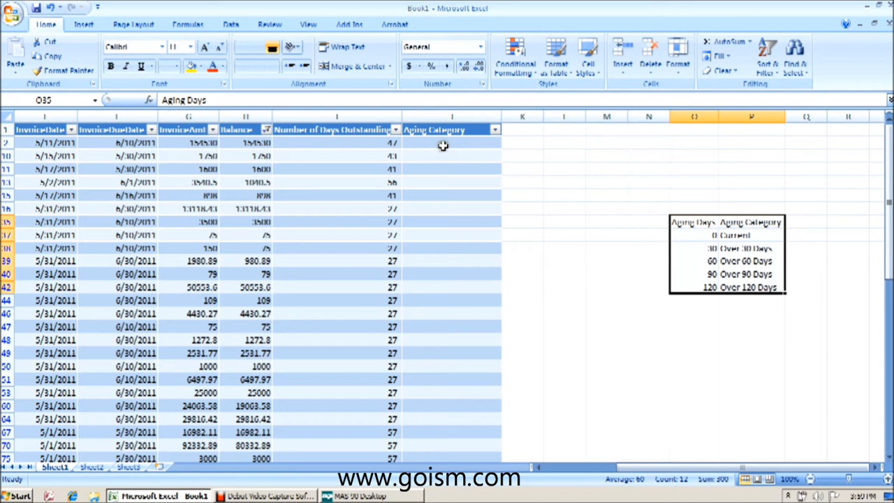
In J2, start =VLOOKUP( with the days outstanding cell and absolute range $O$37:$P$42.
click(451, 142)
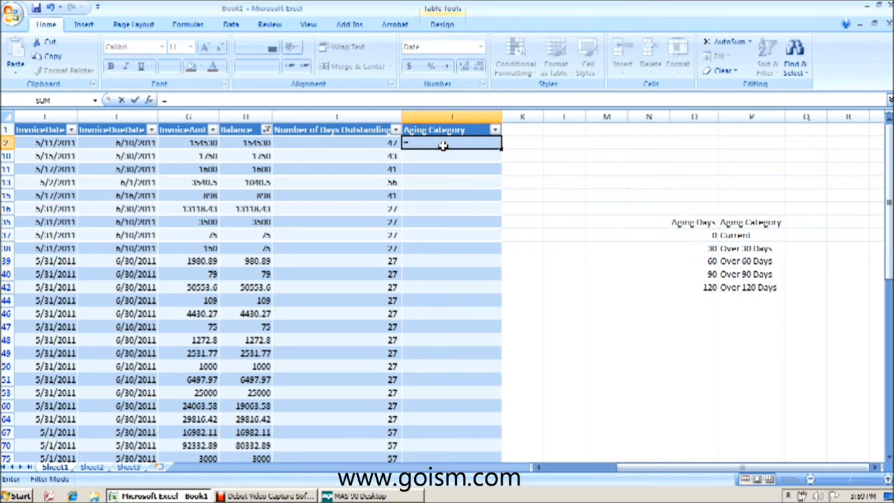
text(=vlooku)
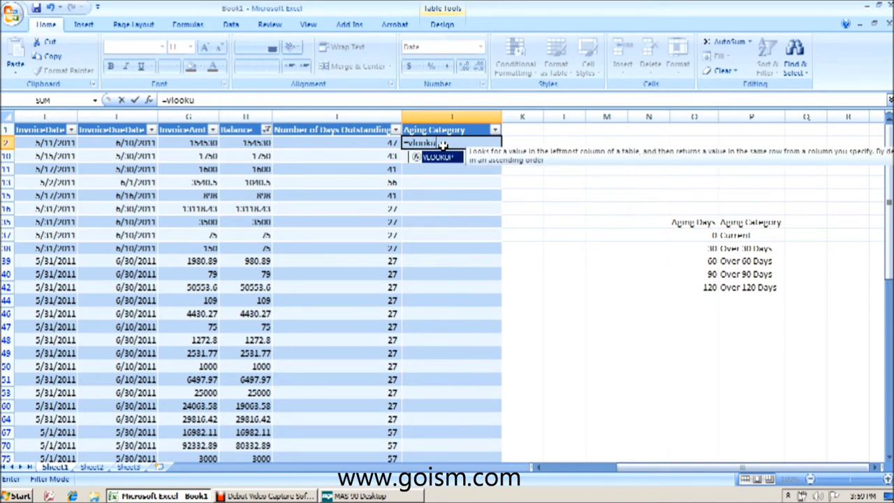
text(p)
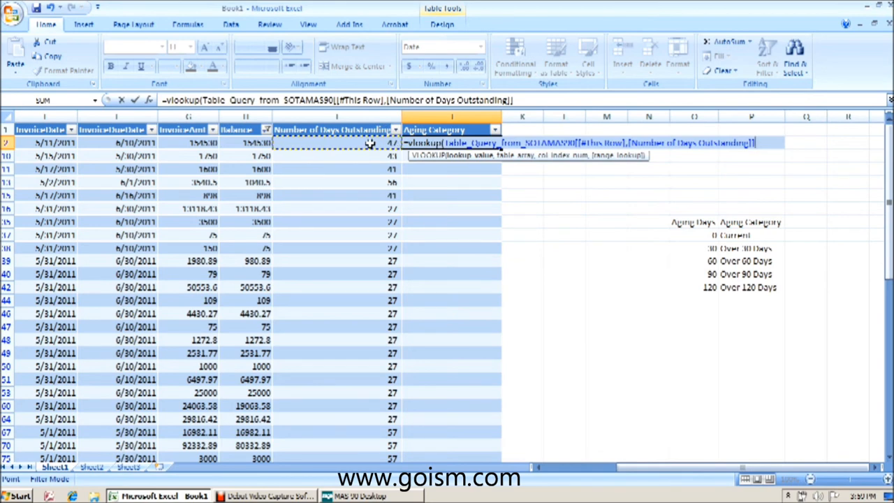
text(,)
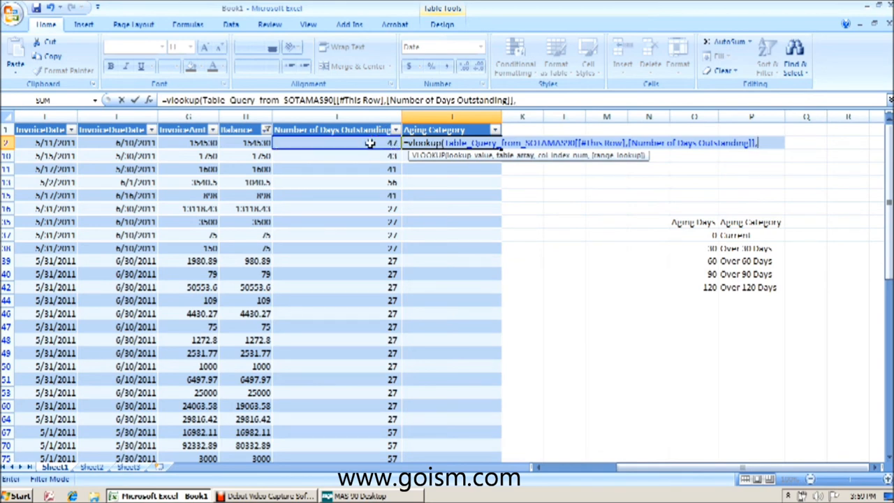
mouse_move(637, 234)
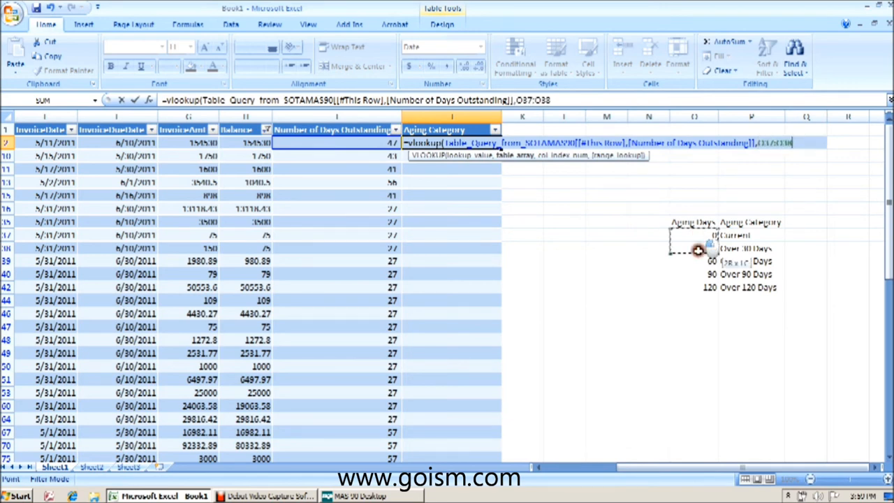
drag(699, 250, 739, 289)
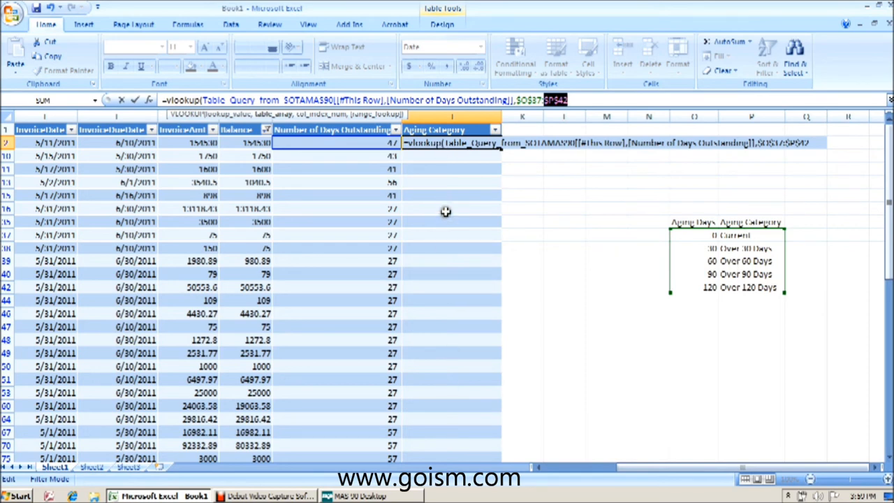
mouse_move(746, 223)
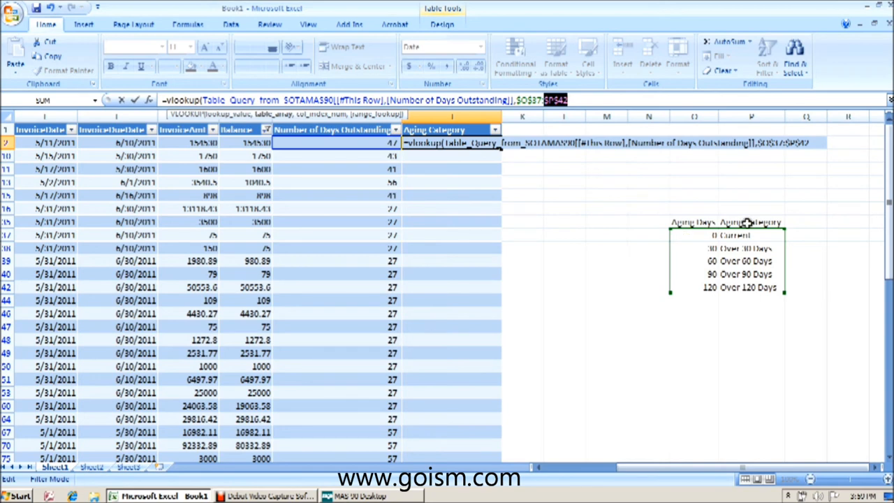
mouse_move(705, 254)
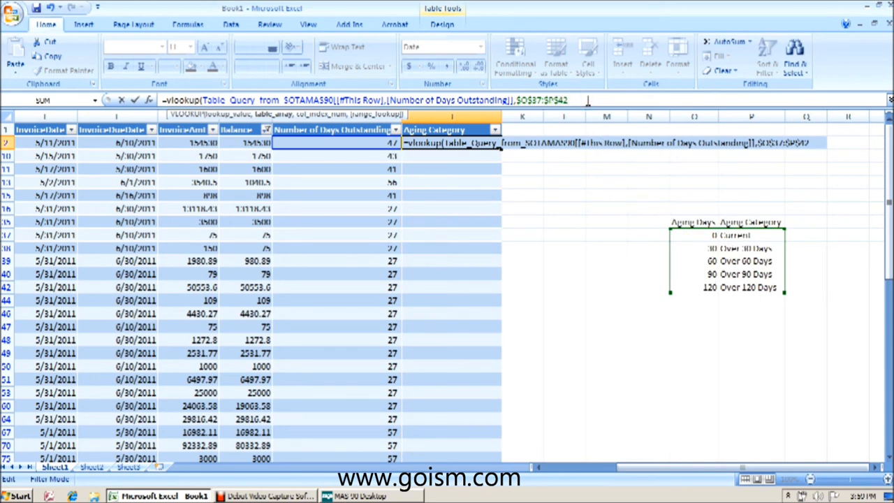
Add column index 2 and TRUE for approximate match to the VLOOKUP.
text(,2)
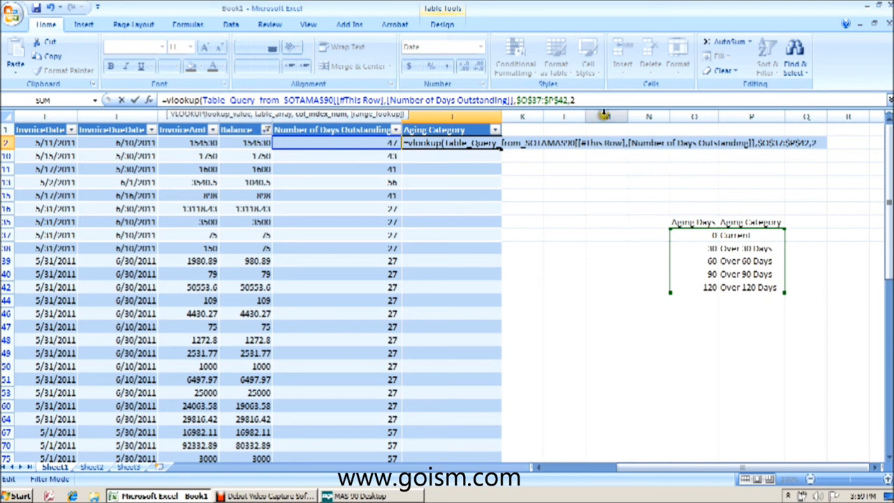
mouse_move(758, 257)
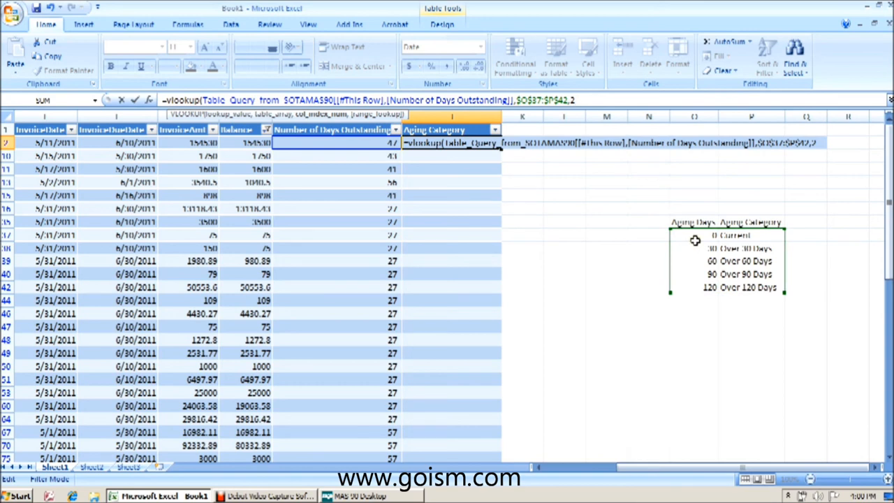
text(true)
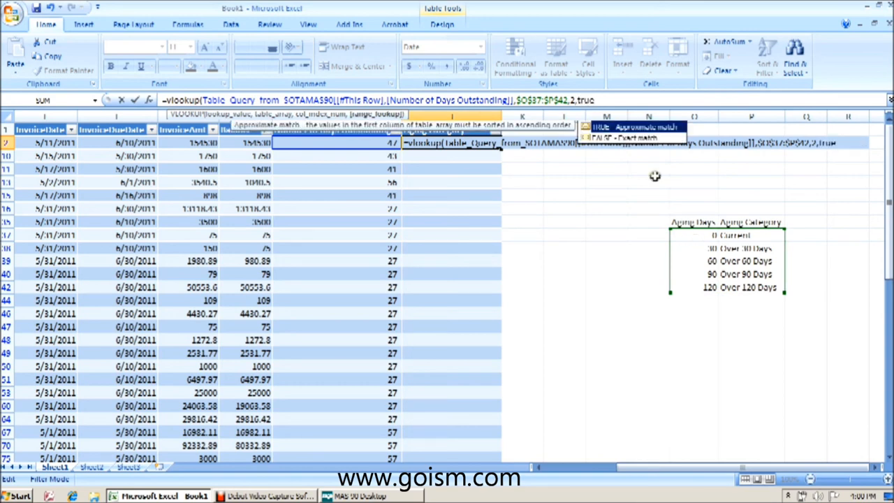
mouse_move(496, 178)
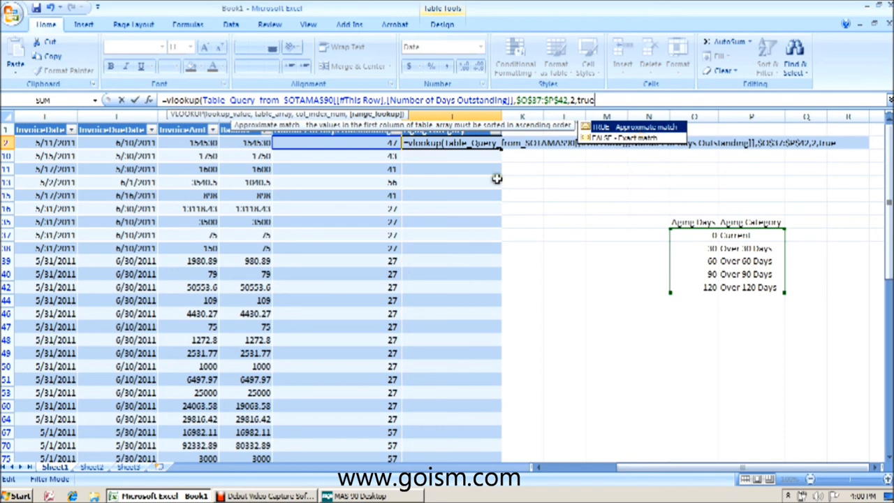
mouse_move(702, 245)
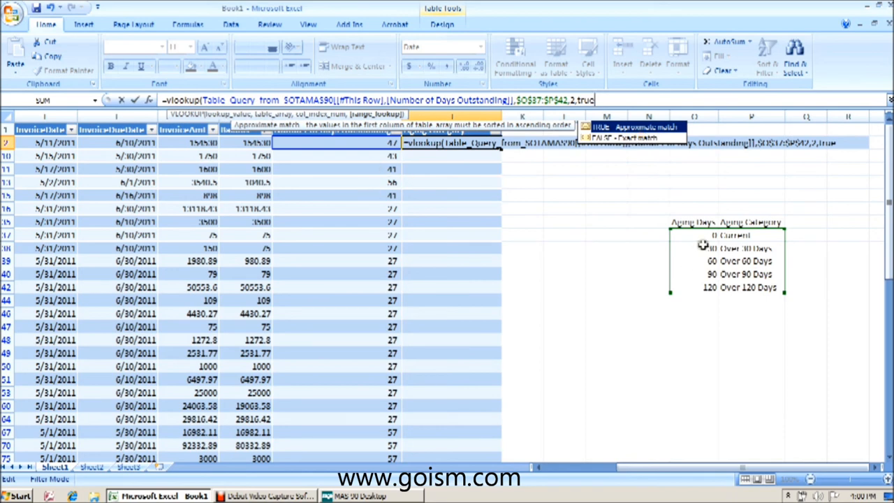
mouse_move(702, 288)
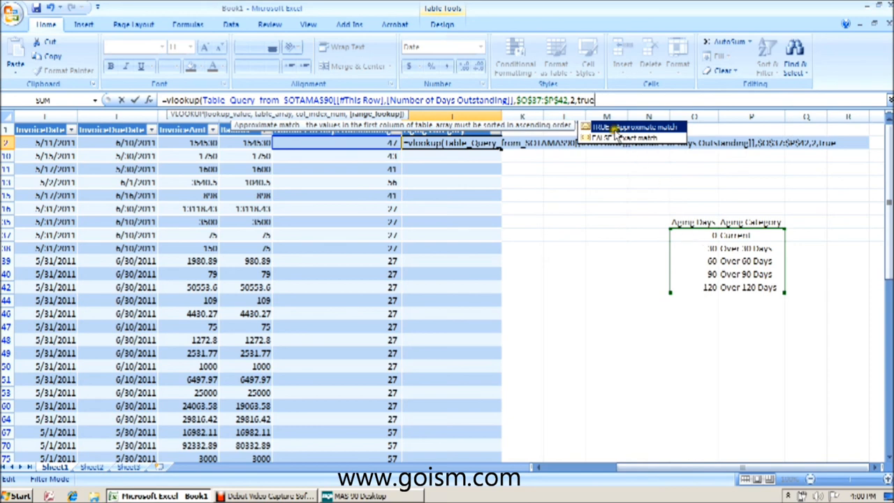
mouse_move(669, 221)
text())
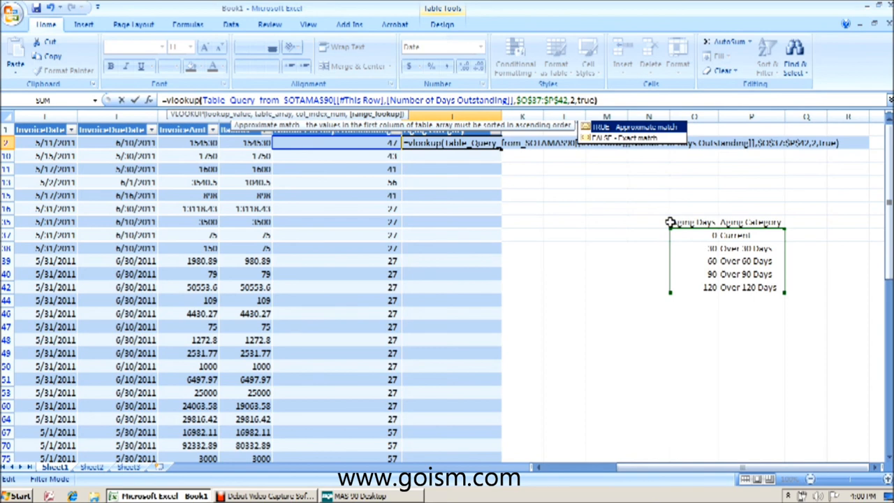
Commit the VLOOKUP so every row shows labels like Current, Over 30 Days and Over 120 Days.
key(Return)
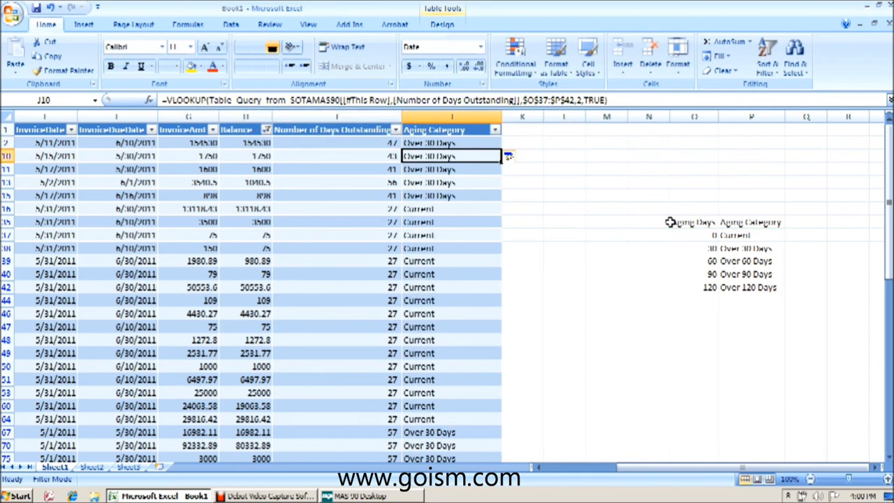
mouse_move(449, 175)
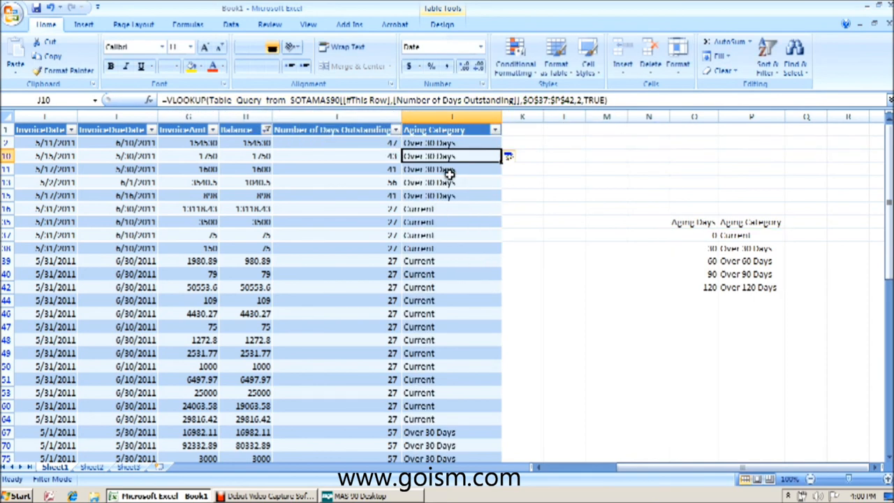
mouse_move(449, 351)
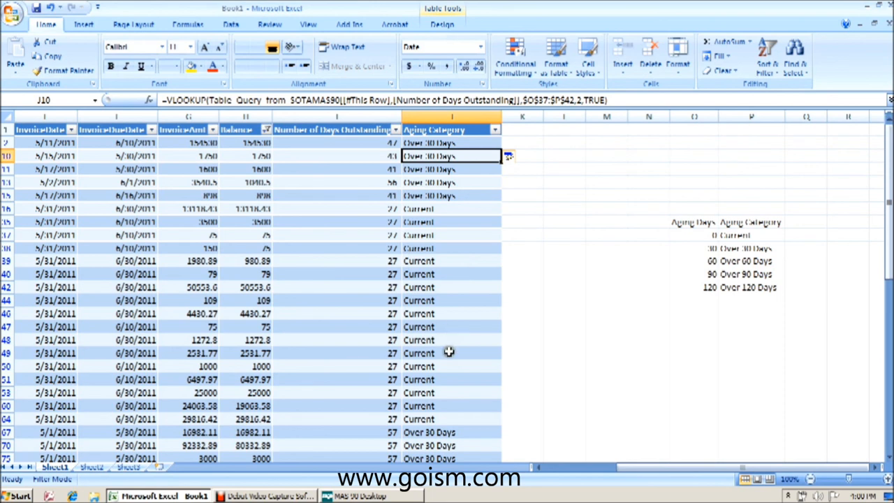
mouse_move(449, 336)
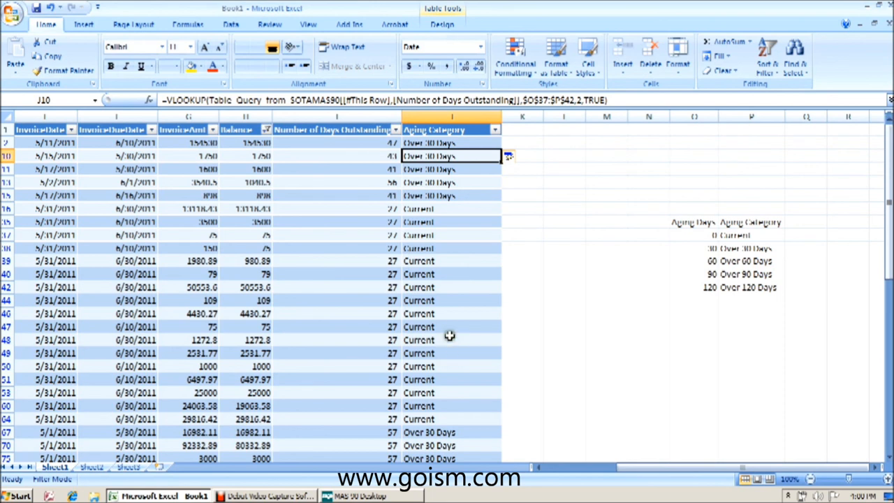
mouse_move(745, 265)
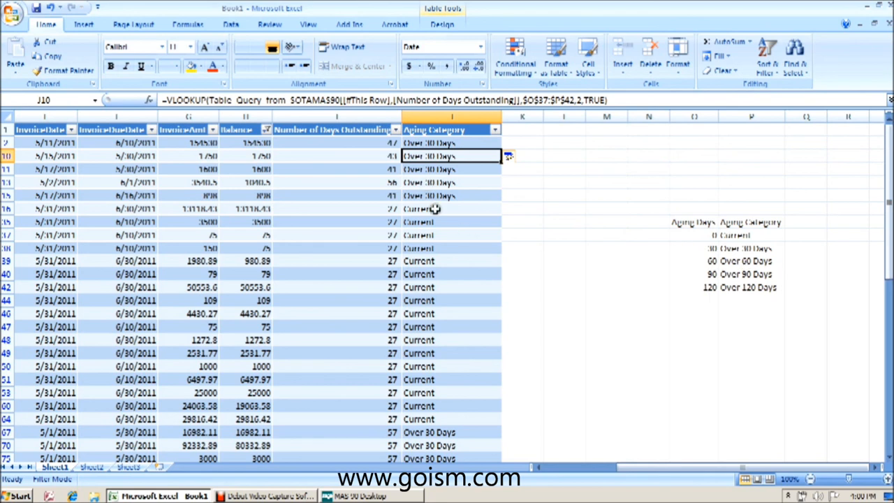
mouse_move(756, 241)
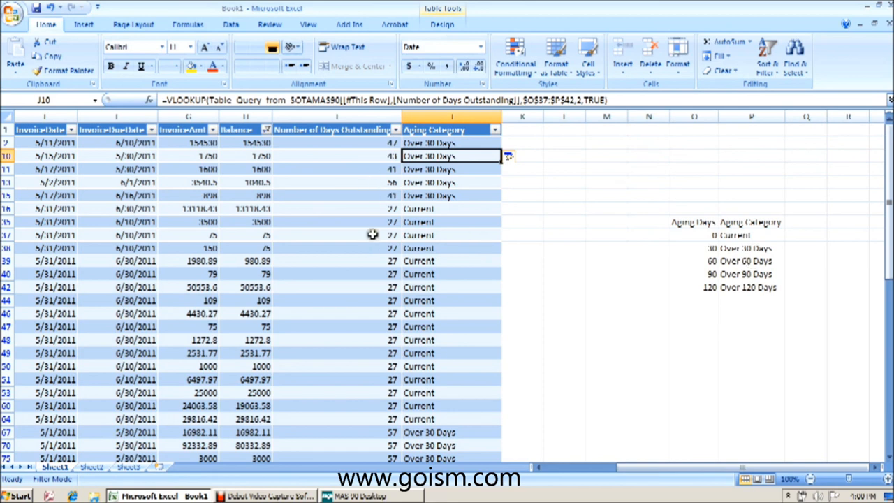
mouse_move(370, 260)
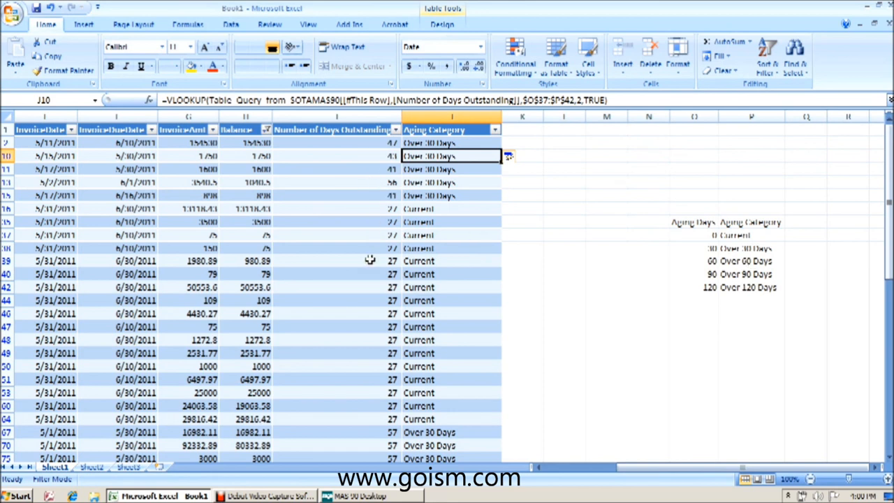
scroll(down, 3)
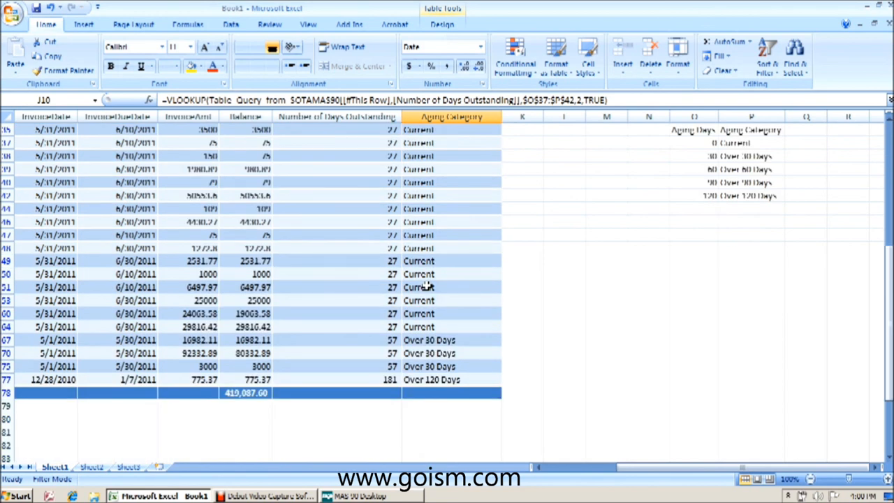